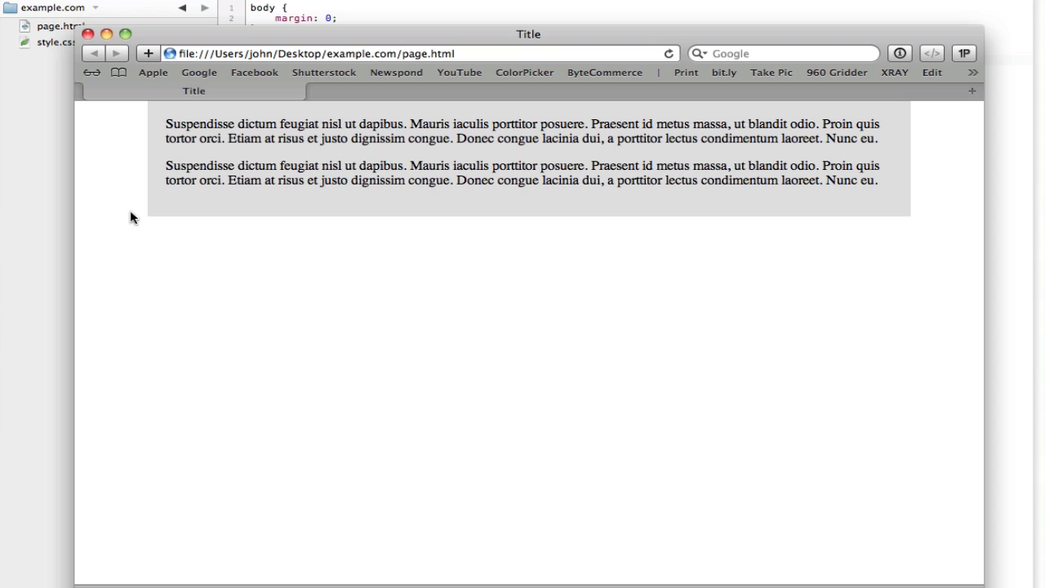
mouse_move(195, 226)
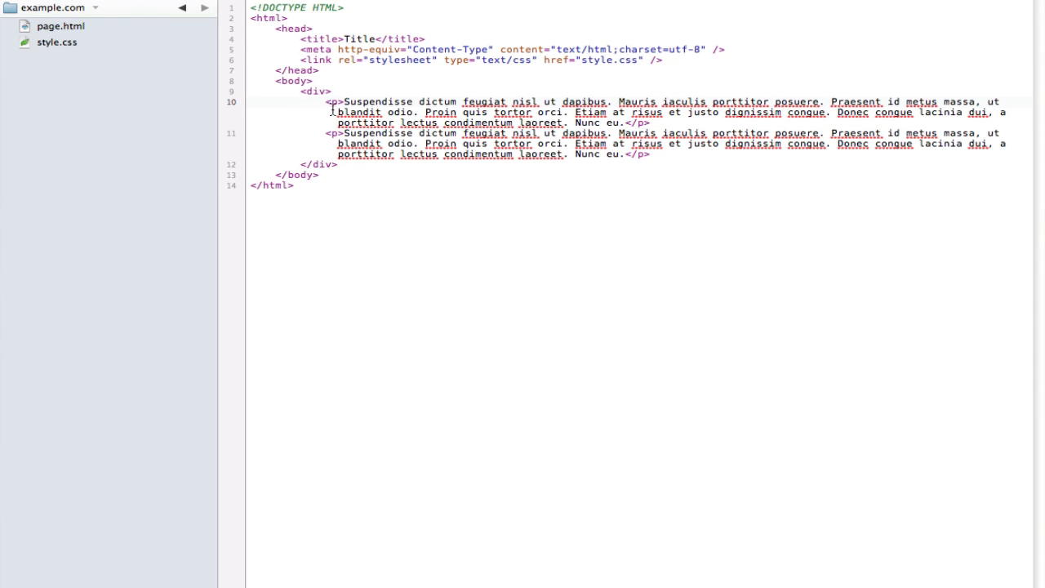
- Open style.css in the Coda sidebar to view the div rules
click(49, 42)
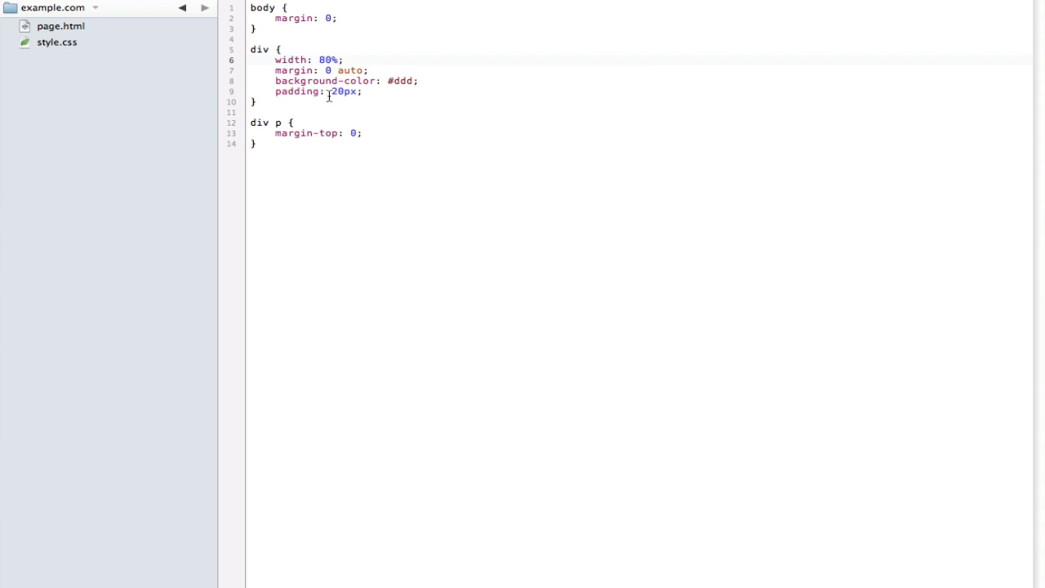
mouse_move(59, 535)
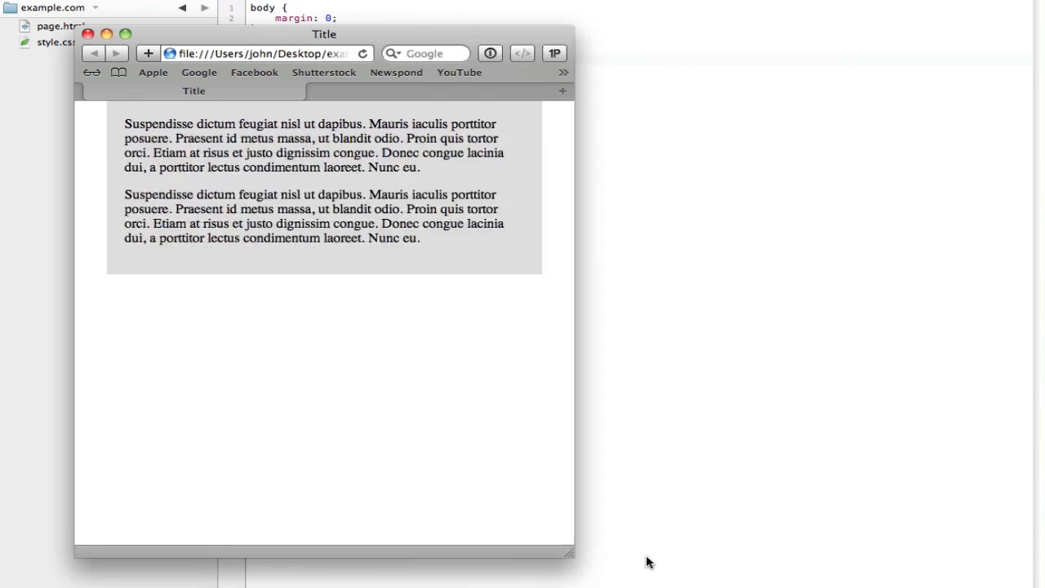
- Drag Safari's resize corner outward so the grey box and paragraphs display wider
drag(571, 555, 863, 543)
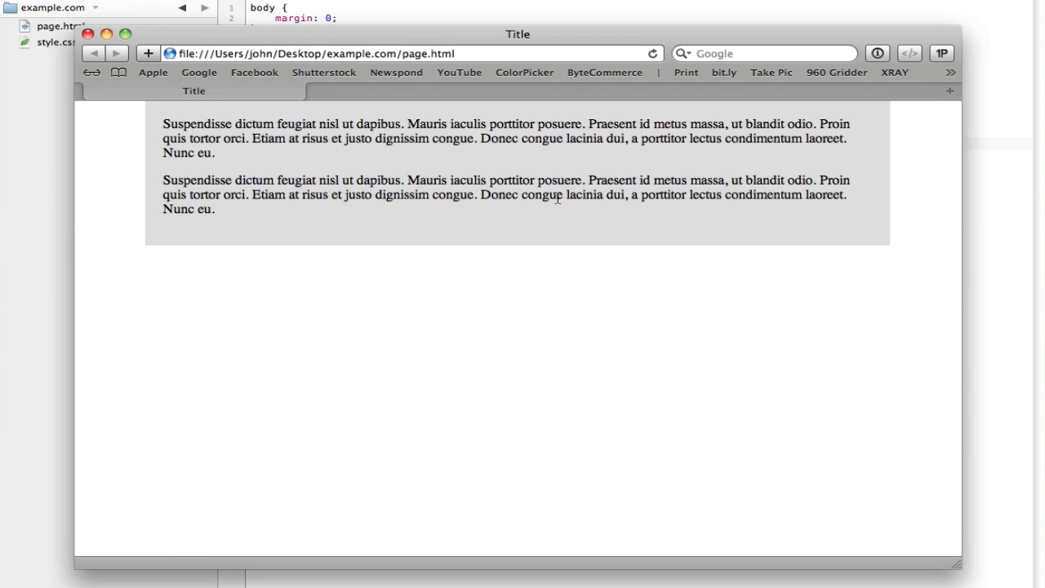
mouse_move(419, 161)
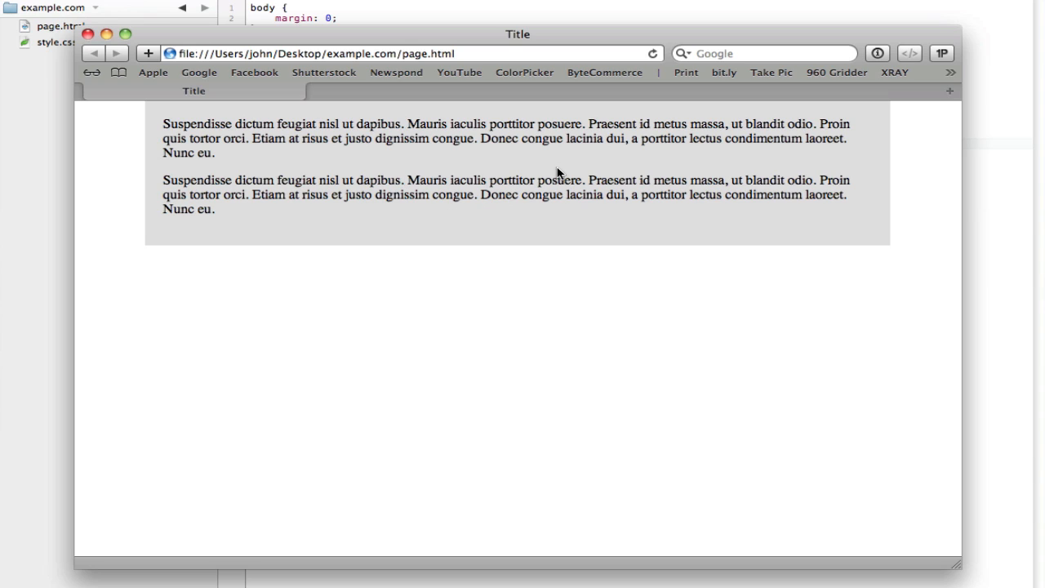
mouse_move(517, 145)
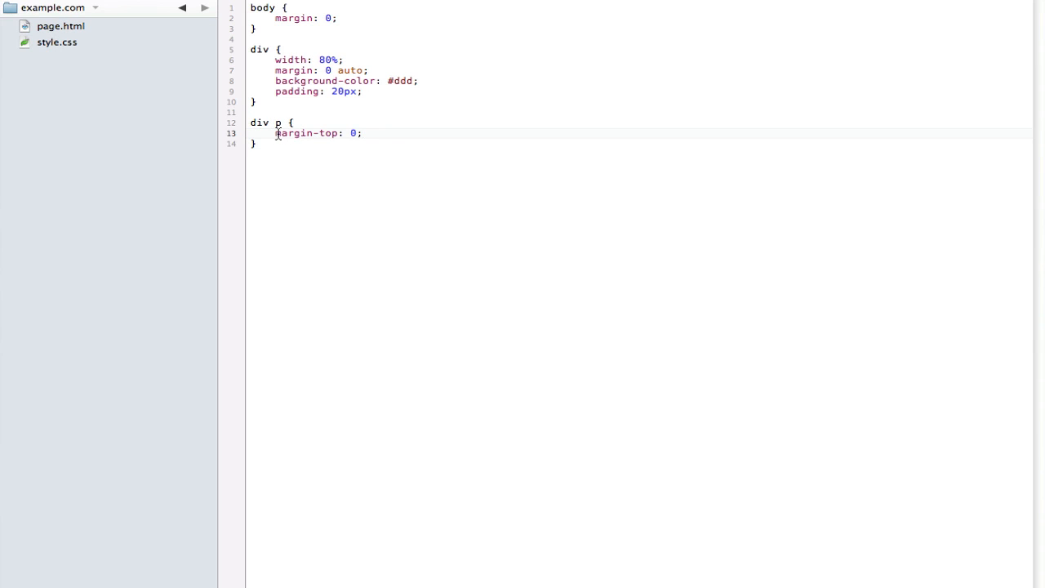
- Add width: 50%; after margin-top: 0; in the div p rule
click(360, 133)
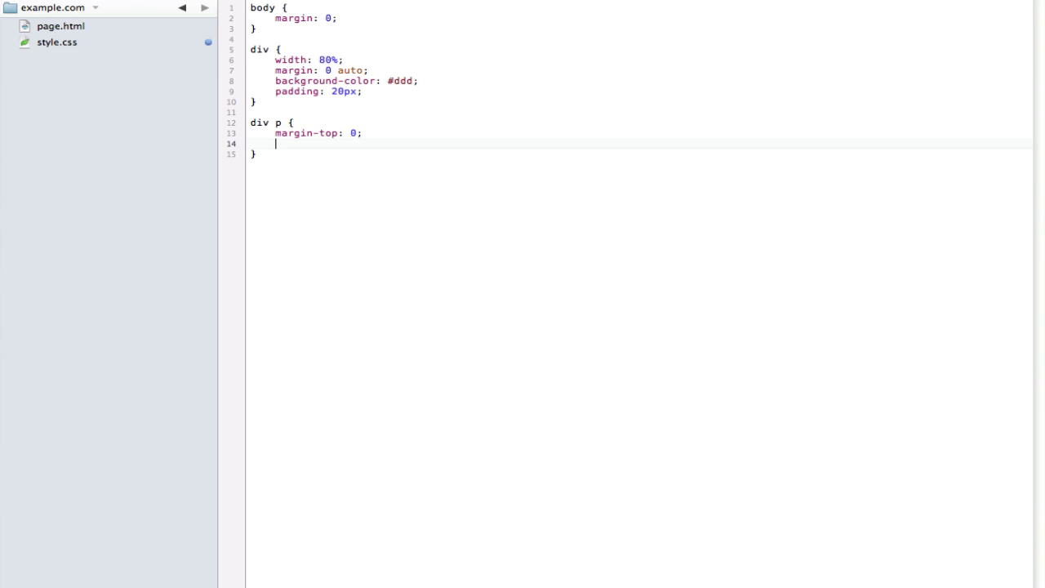
text(width: 50%)
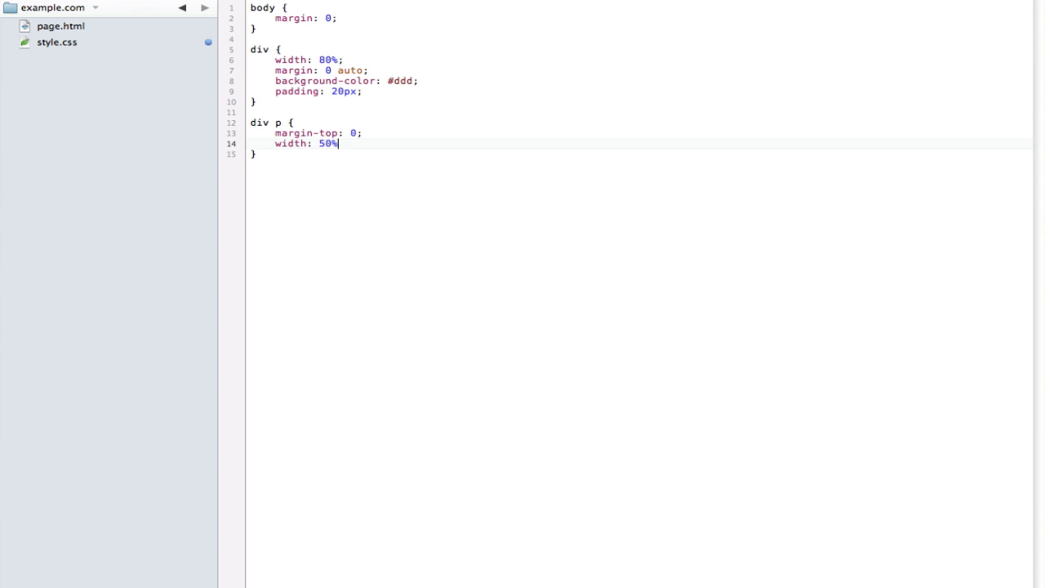
text(;)
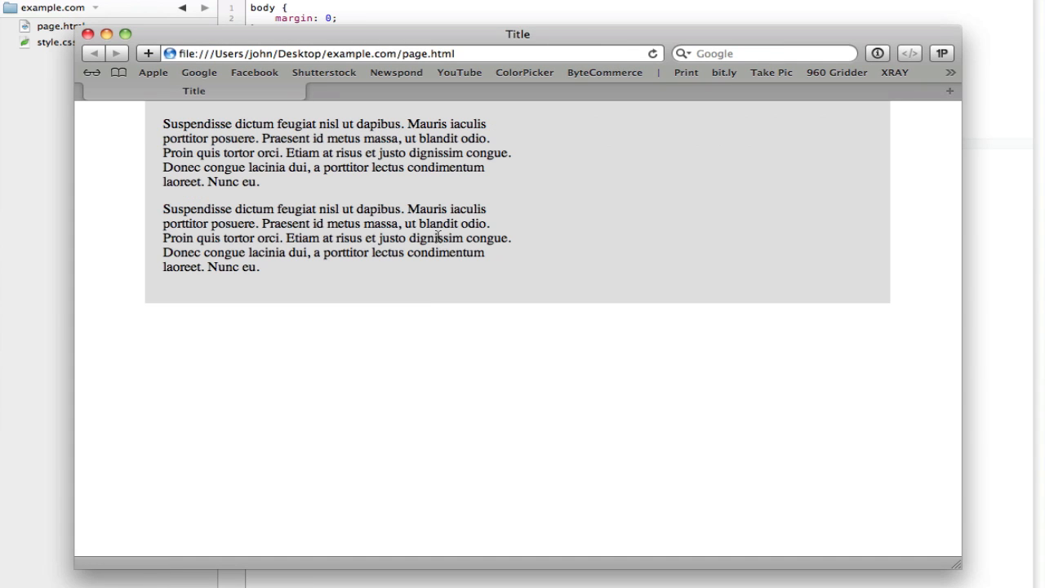
mouse_move(302, 288)
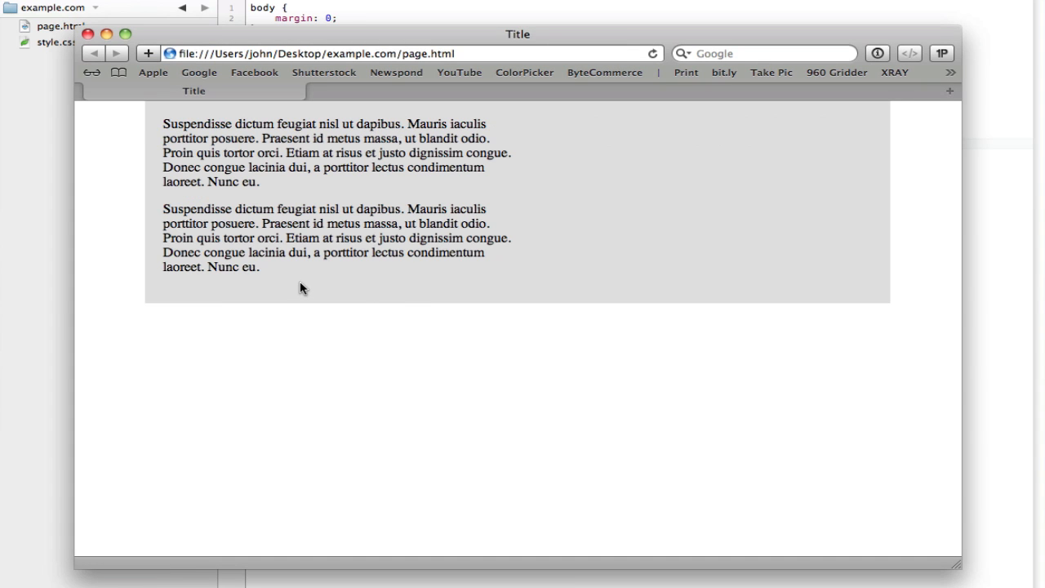
mouse_move(312, 246)
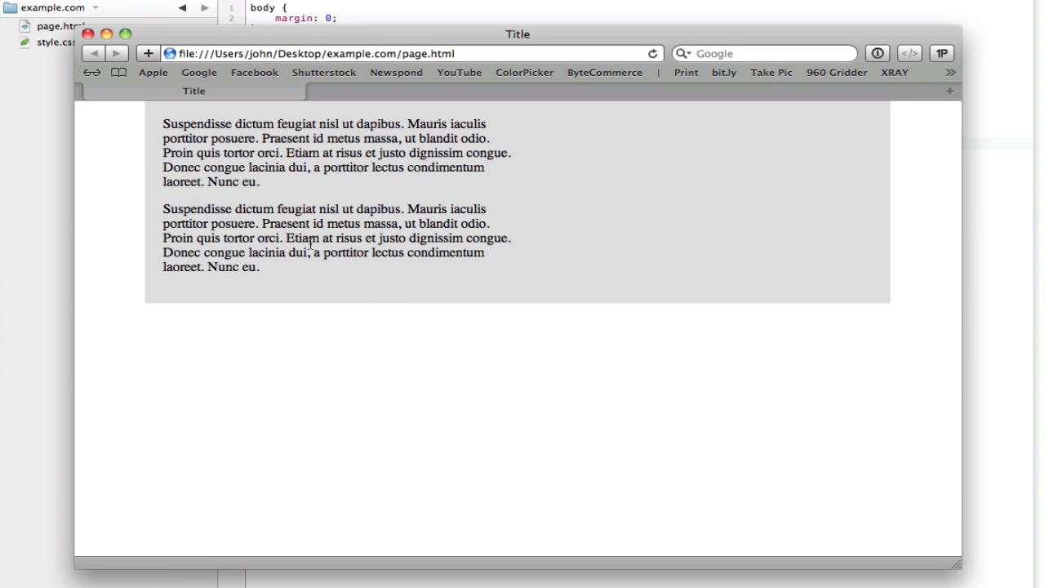
mouse_move(405, 167)
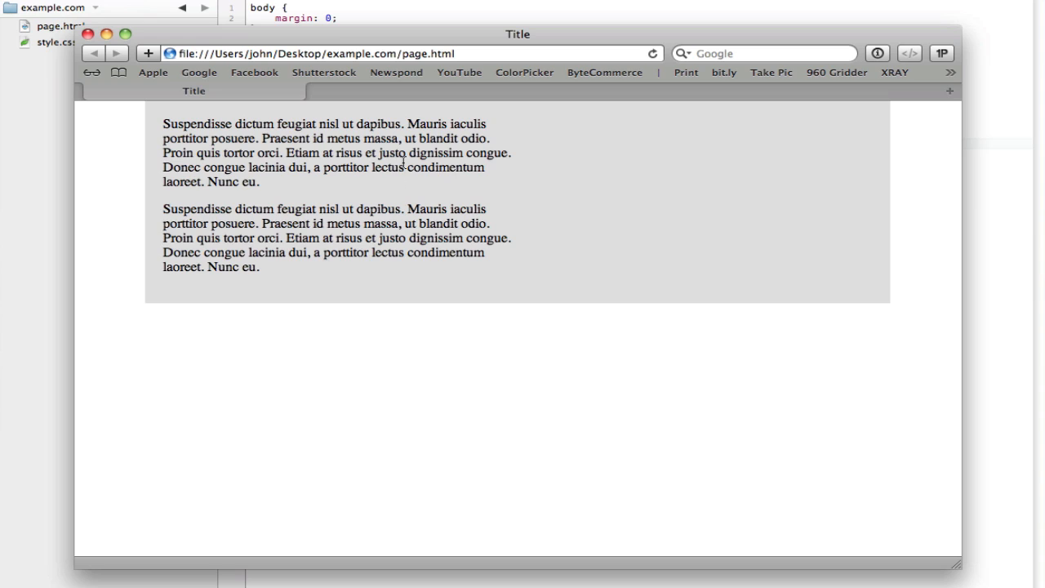
mouse_move(794, 241)
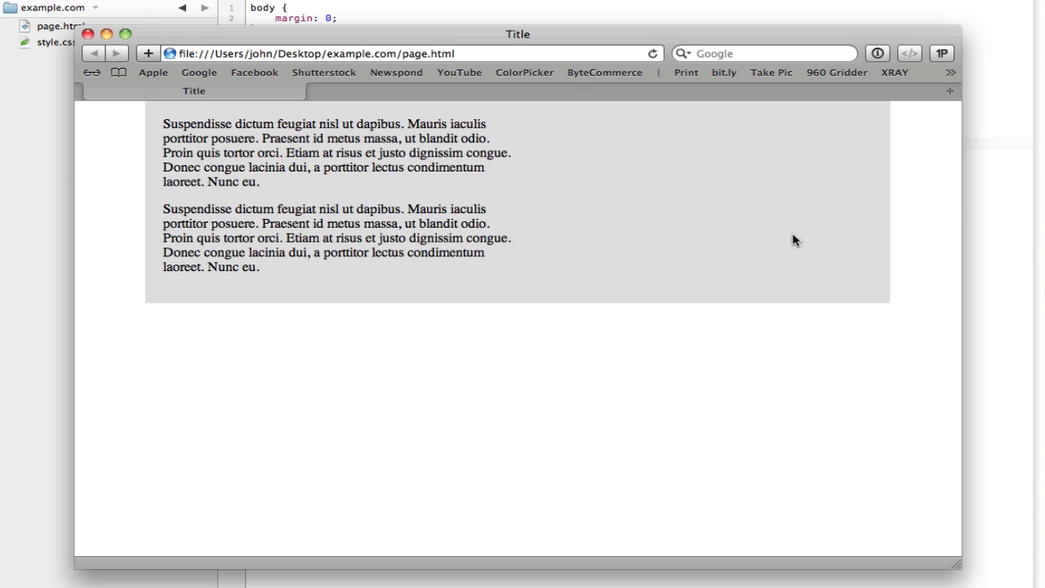
mouse_move(632, 183)
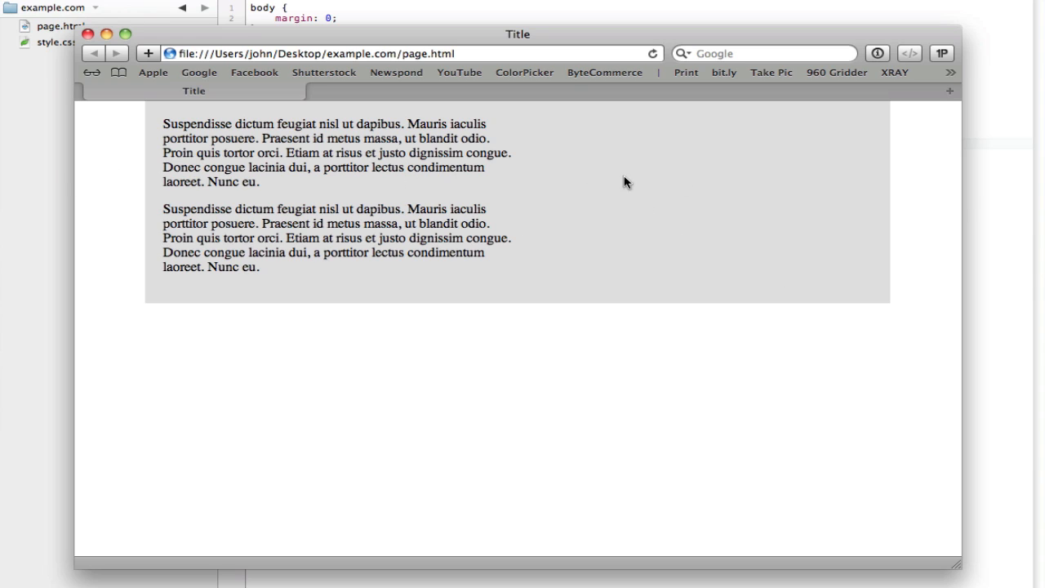
mouse_move(442, 245)
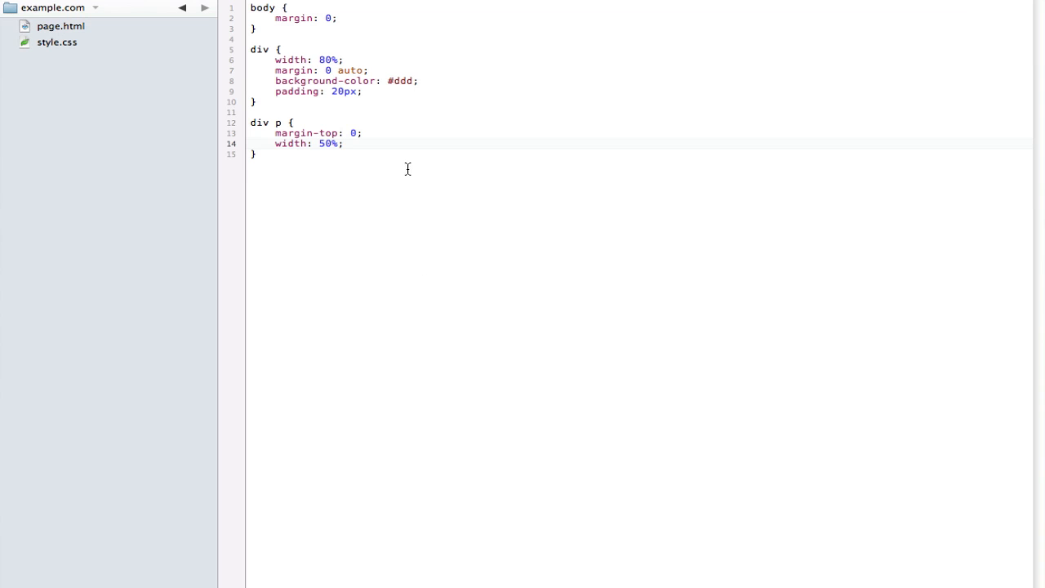
- Add float: left on a new line after width: 50%; in the div p rule
key(Enter)
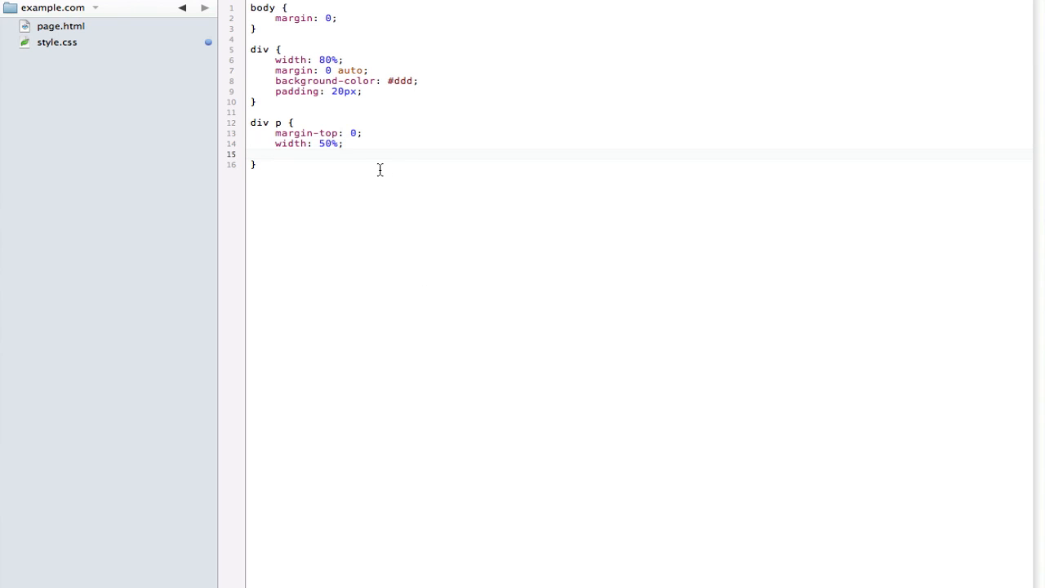
text(float:)
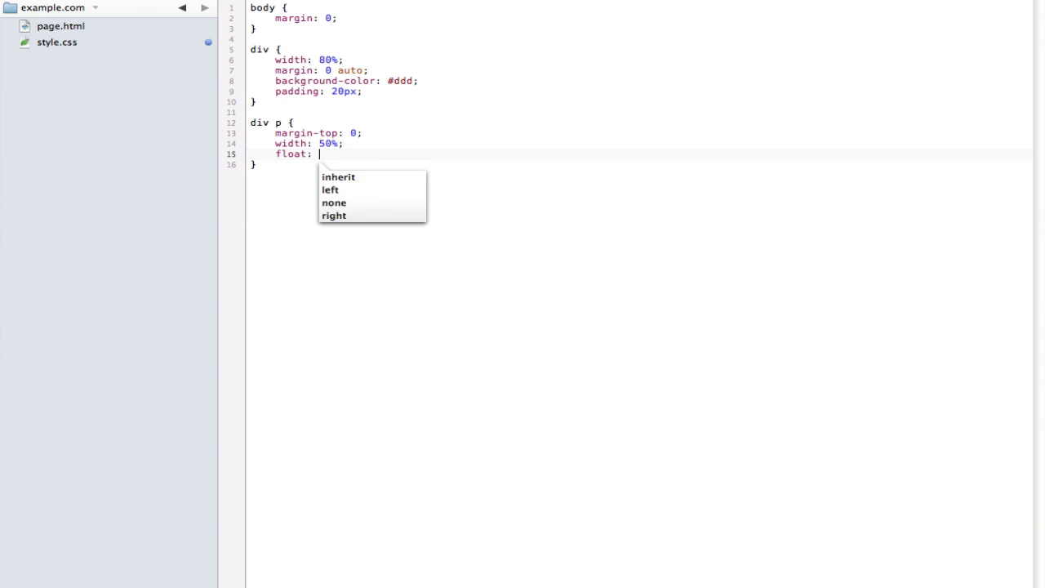
click(329, 189)
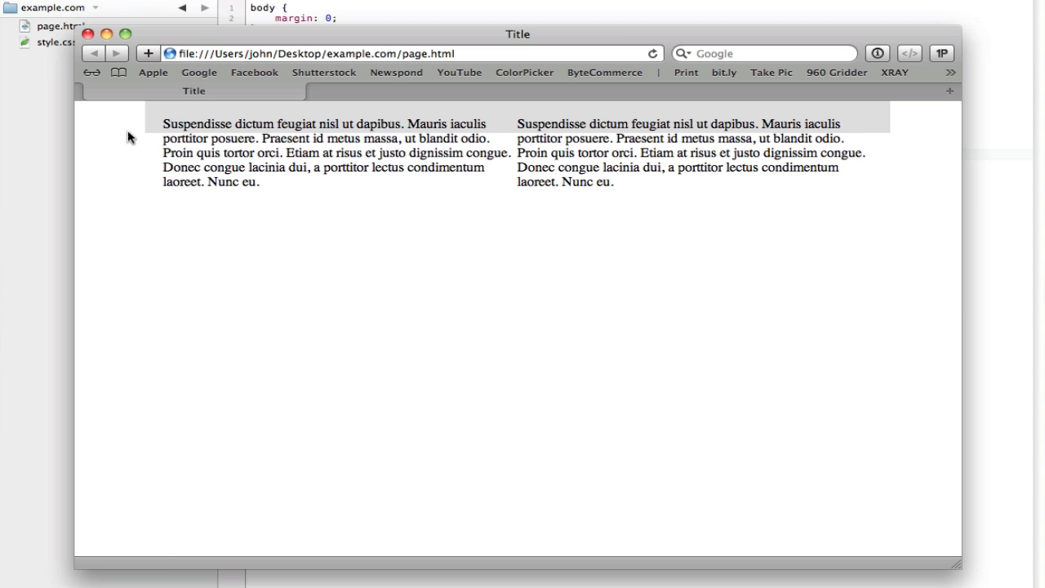
mouse_move(463, 174)
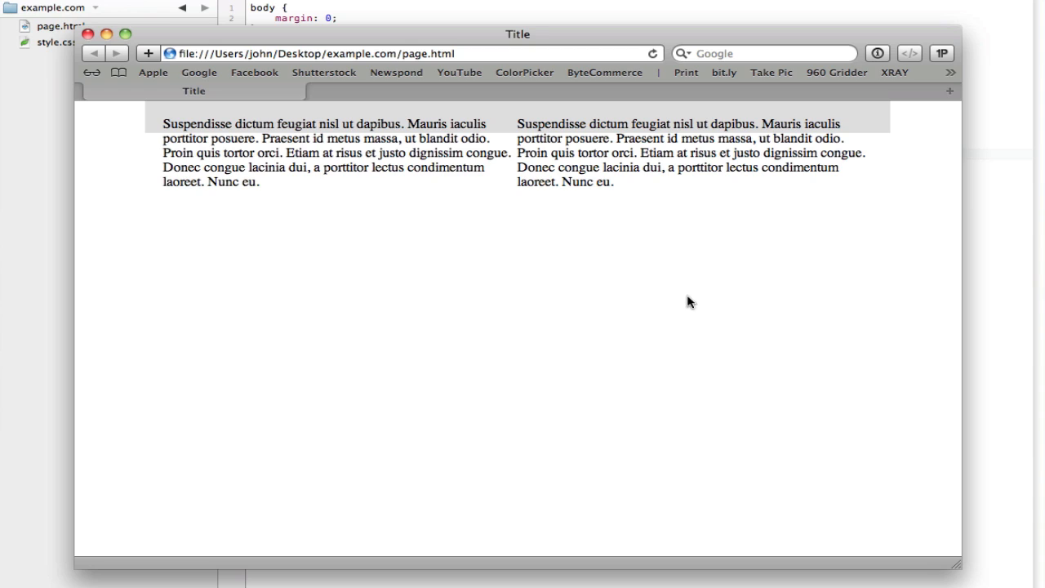
mouse_move(483, 272)
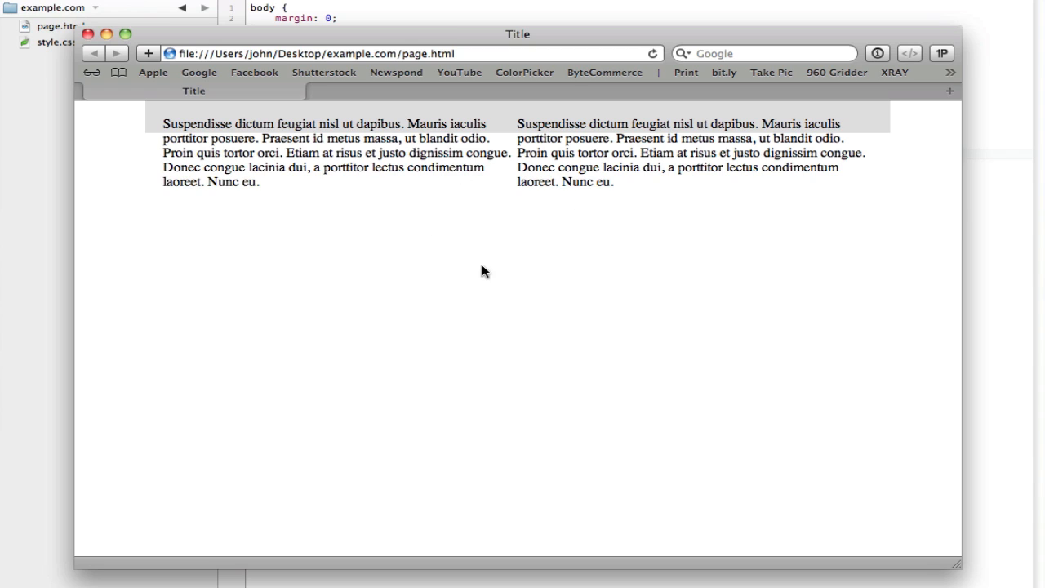
mouse_move(149, 125)
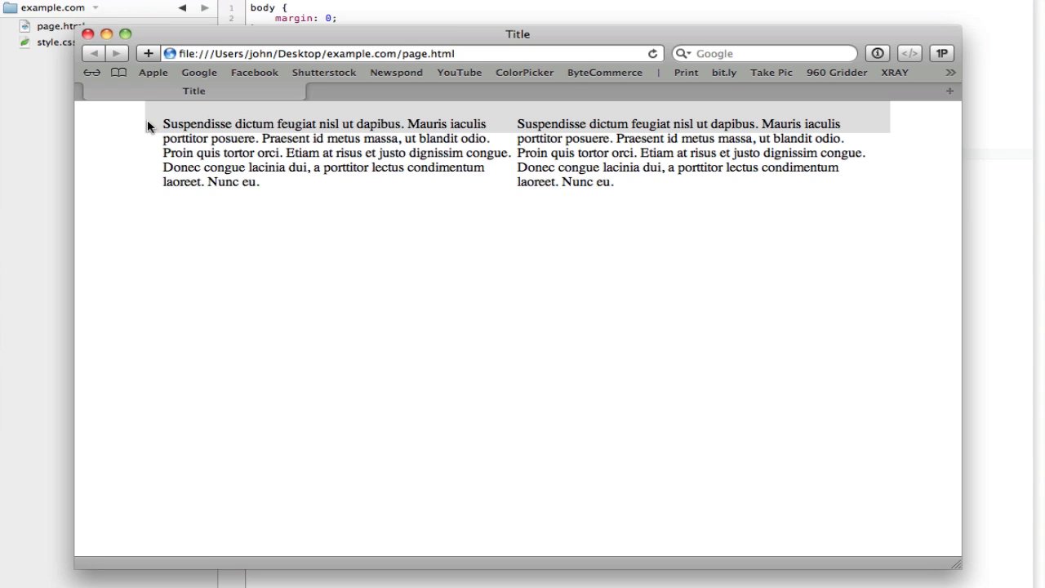
mouse_move(444, 178)
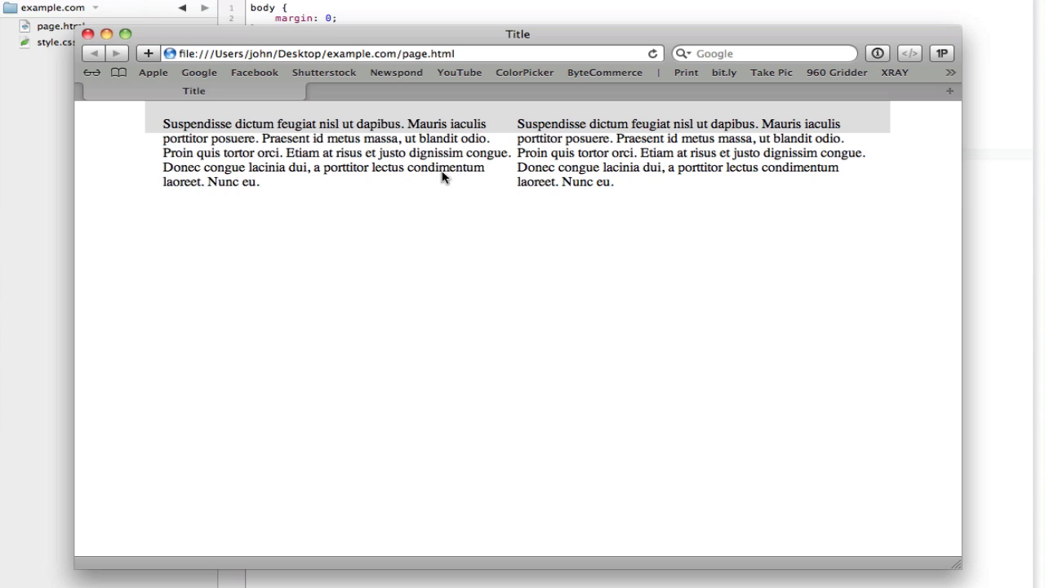
mouse_move(488, 177)
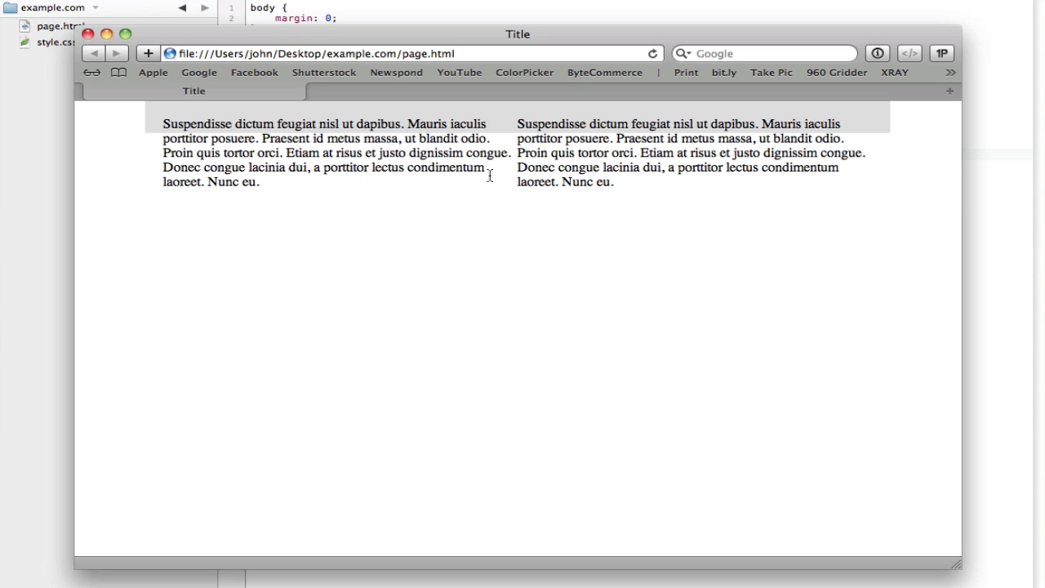
mouse_move(459, 154)
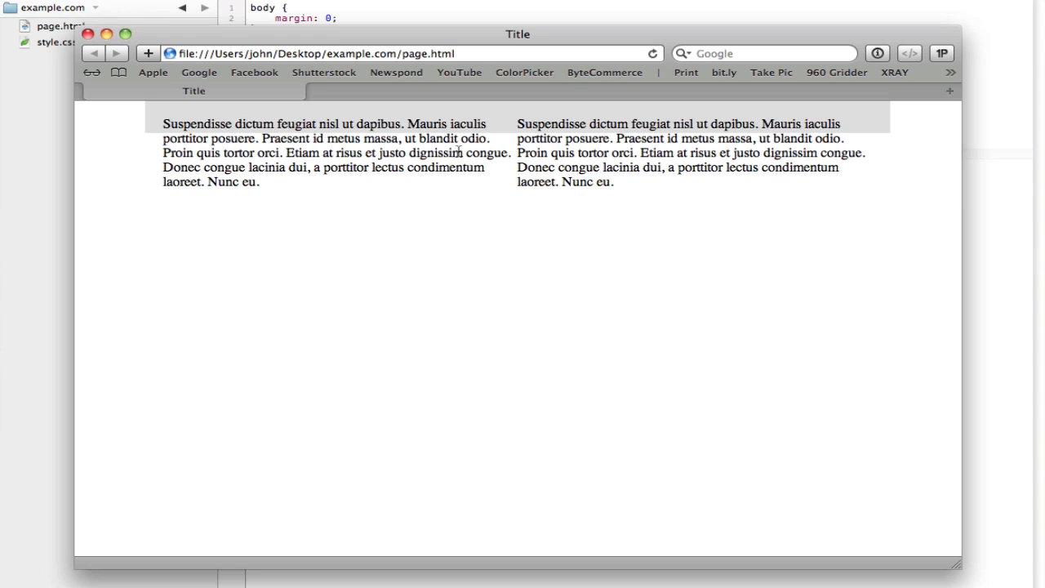
mouse_move(487, 184)
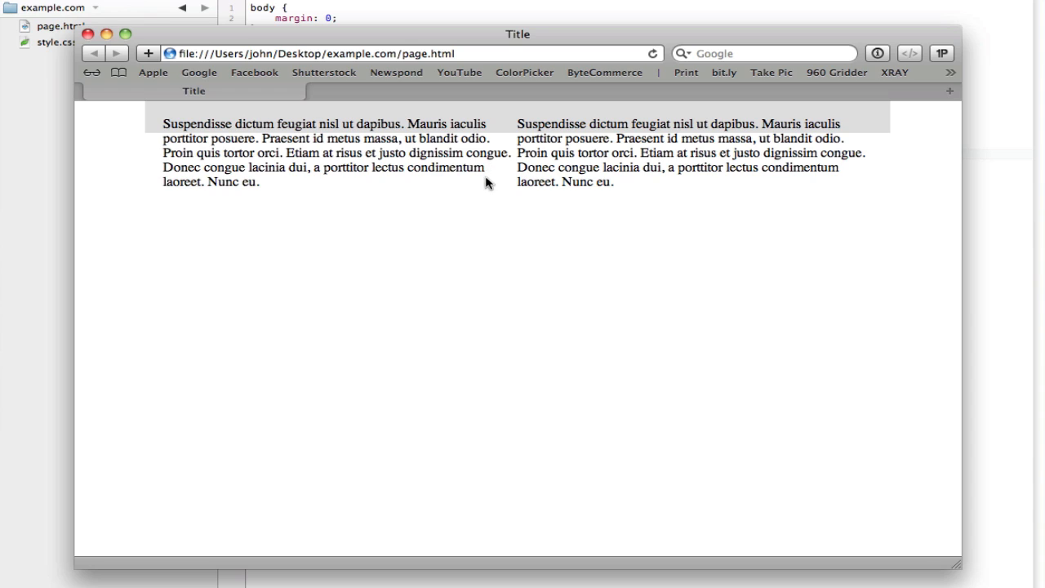
mouse_move(154, 119)
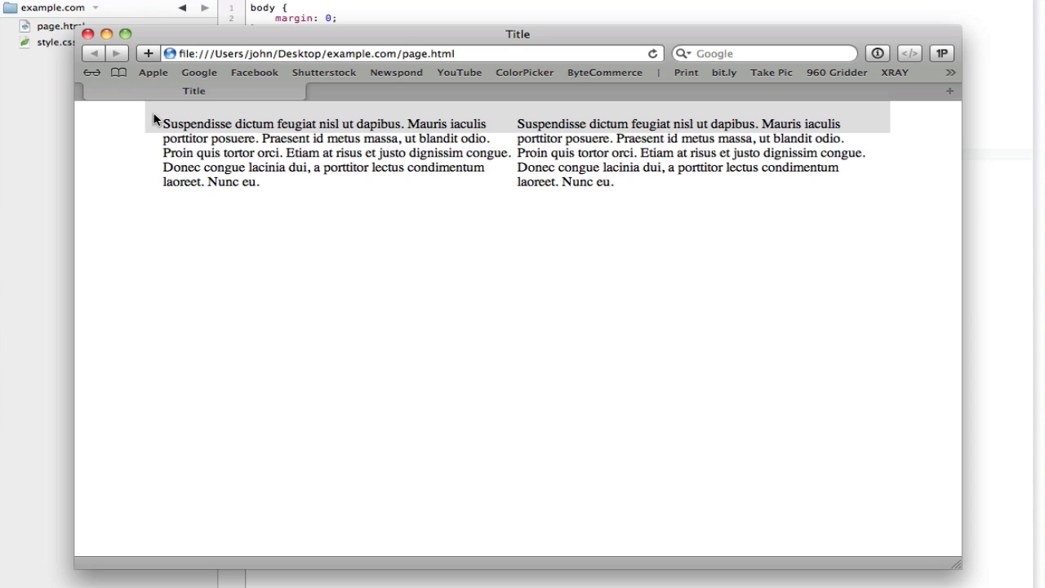
mouse_move(161, 155)
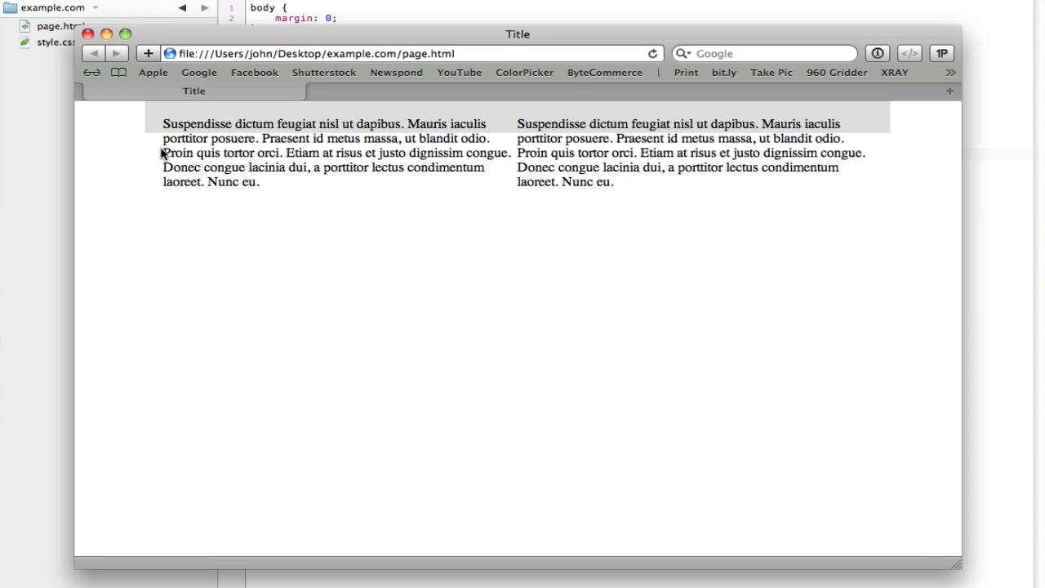
mouse_move(366, 211)
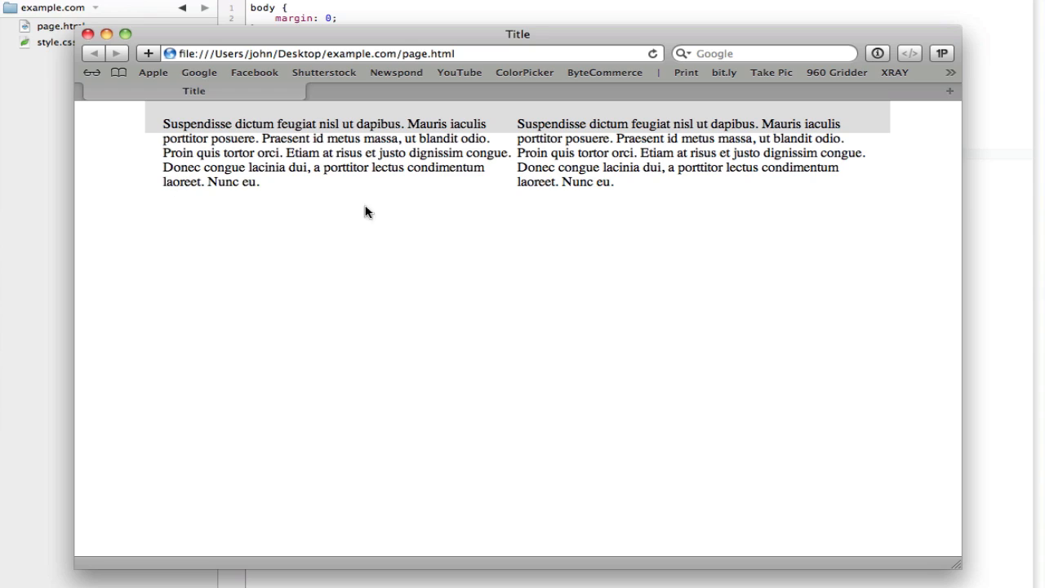
mouse_move(728, 171)
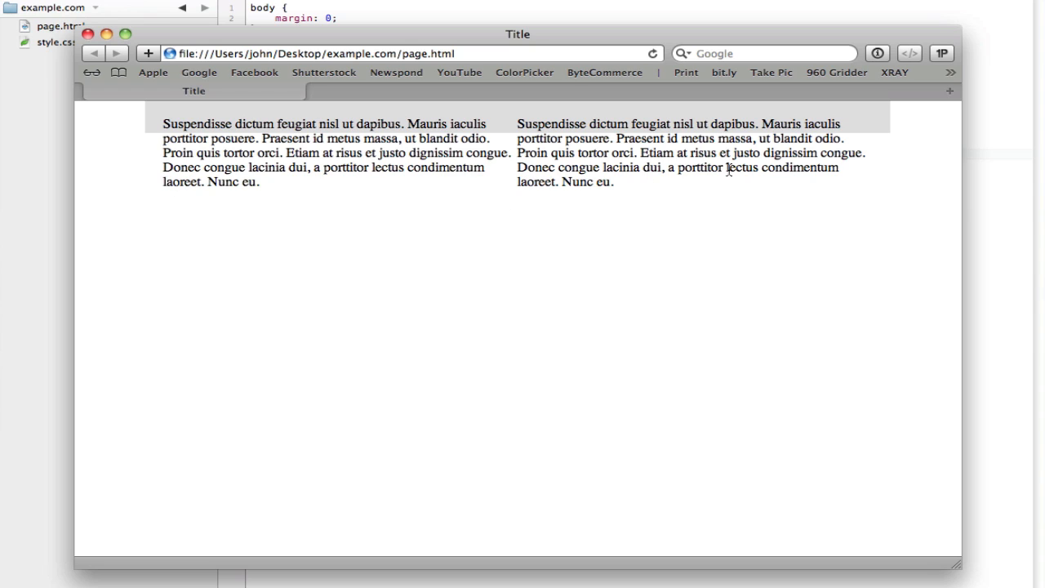
mouse_move(502, 111)
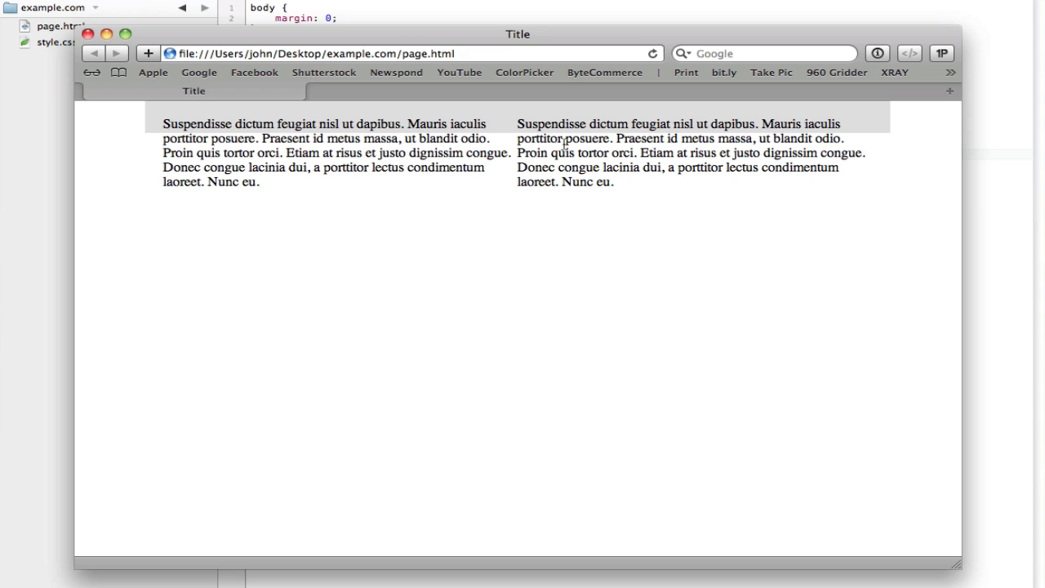
mouse_move(662, 226)
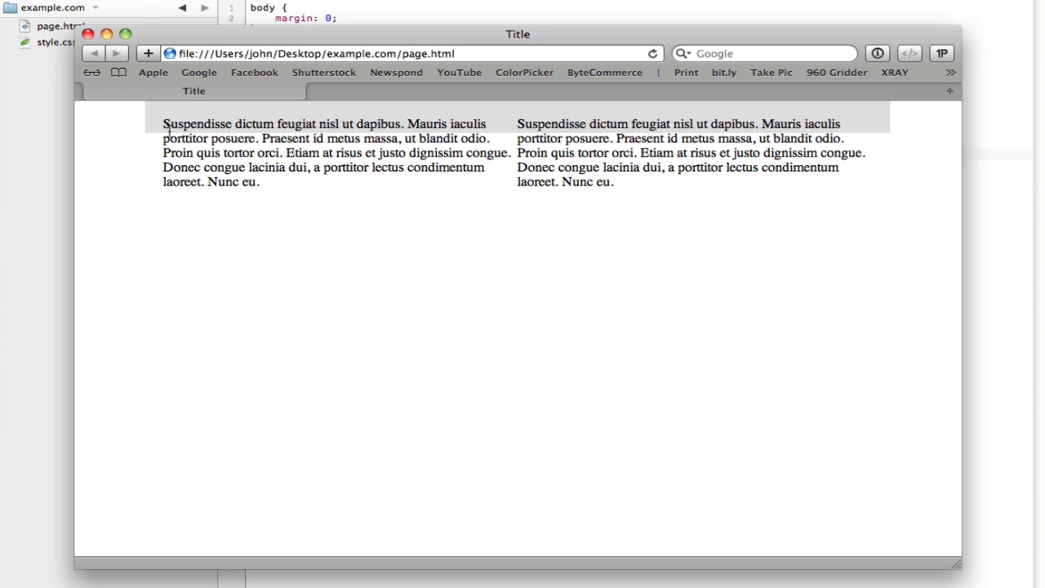
mouse_move(621, 219)
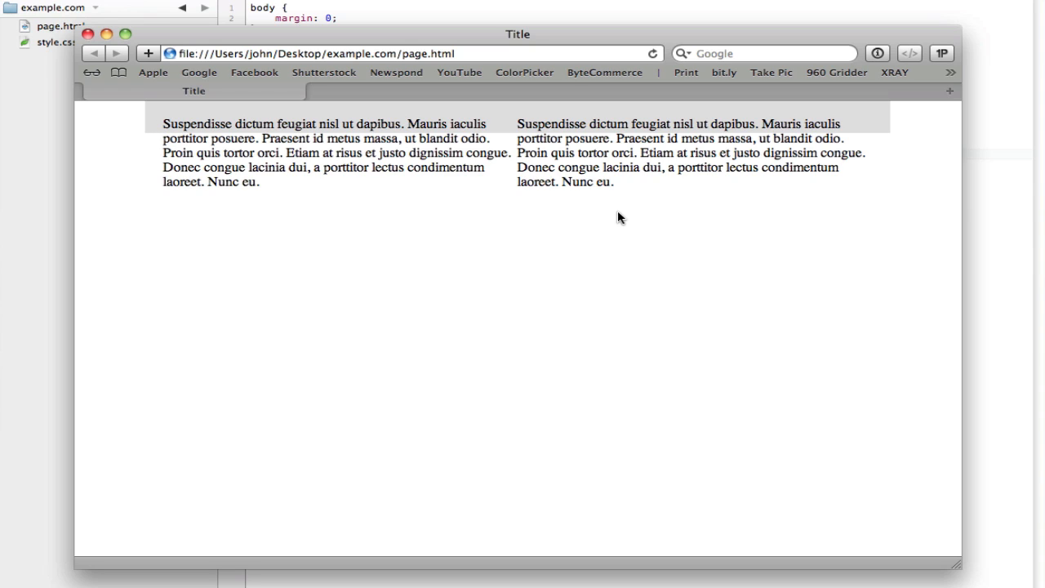
mouse_move(608, 216)
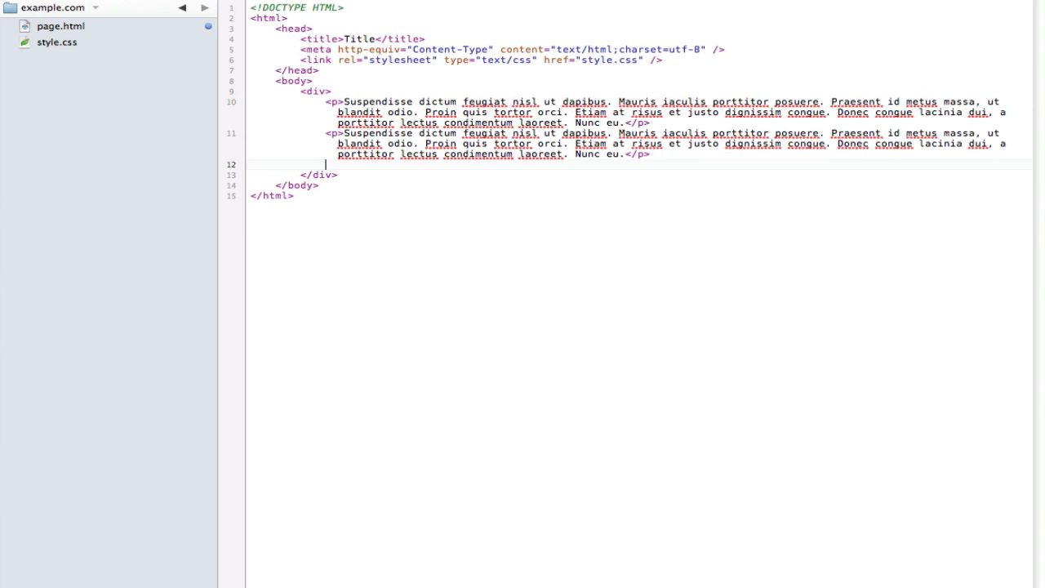
- Insert <div class="clear"></div> after the second paragraph in page.html, then open style.css
key(Enter)
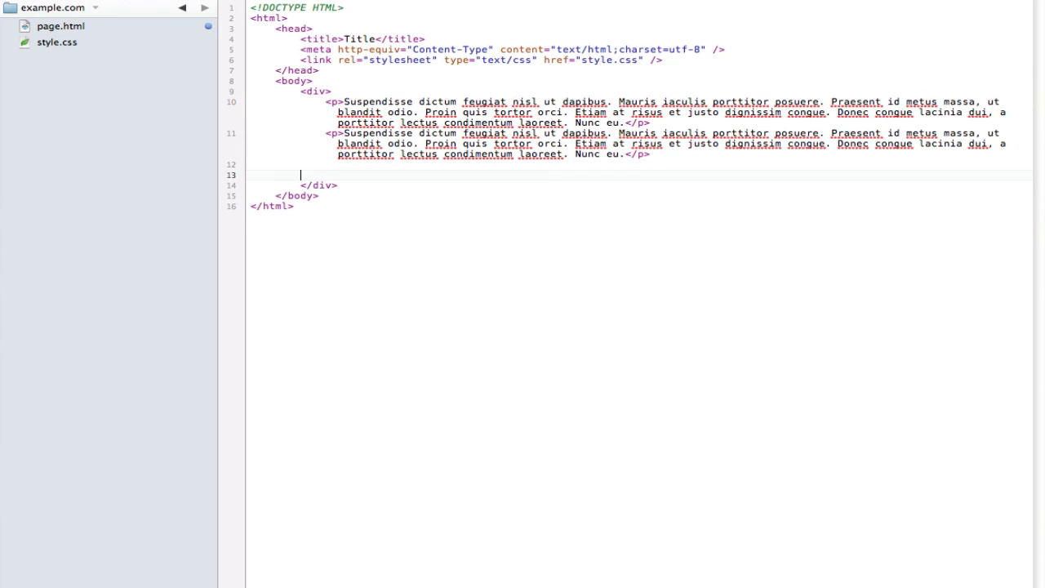
text(<div)
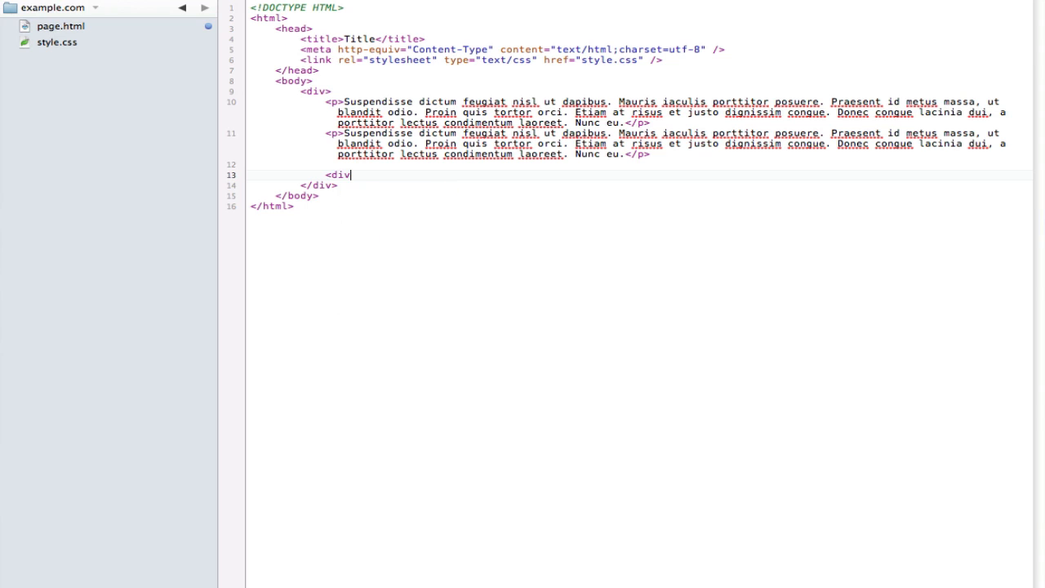
text(class="")
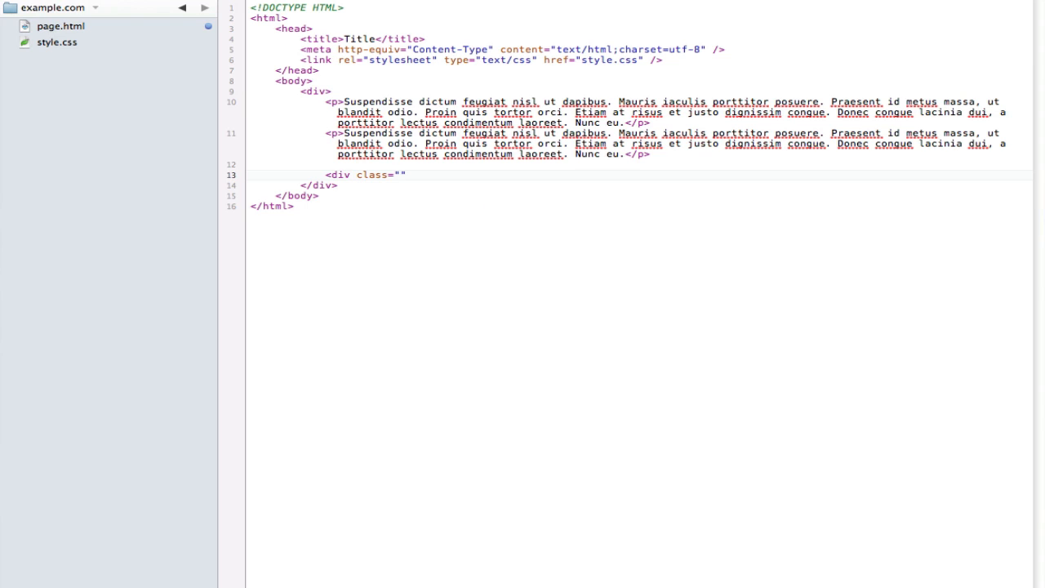
text(clear)
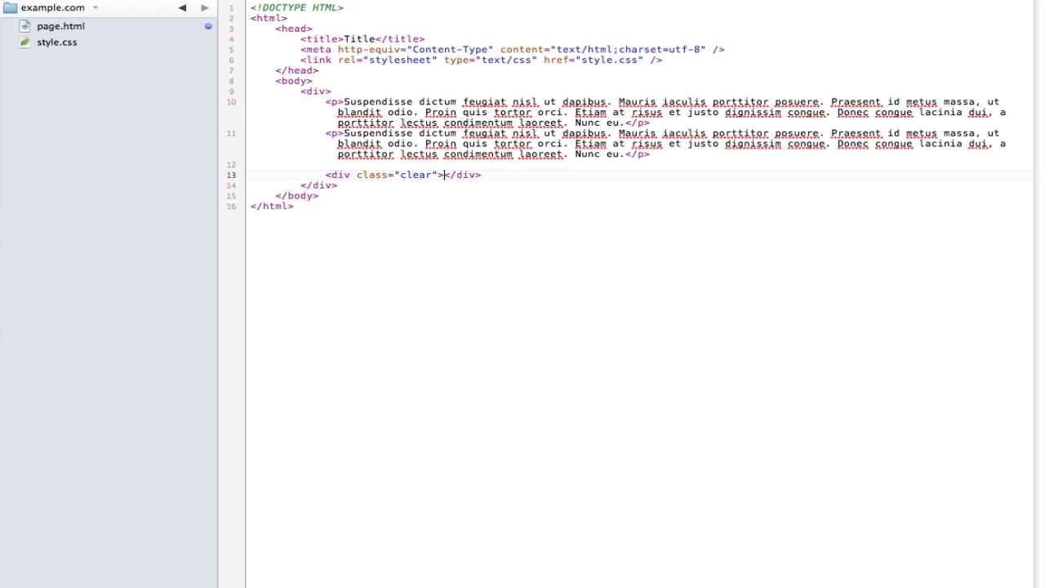
click(50, 42)
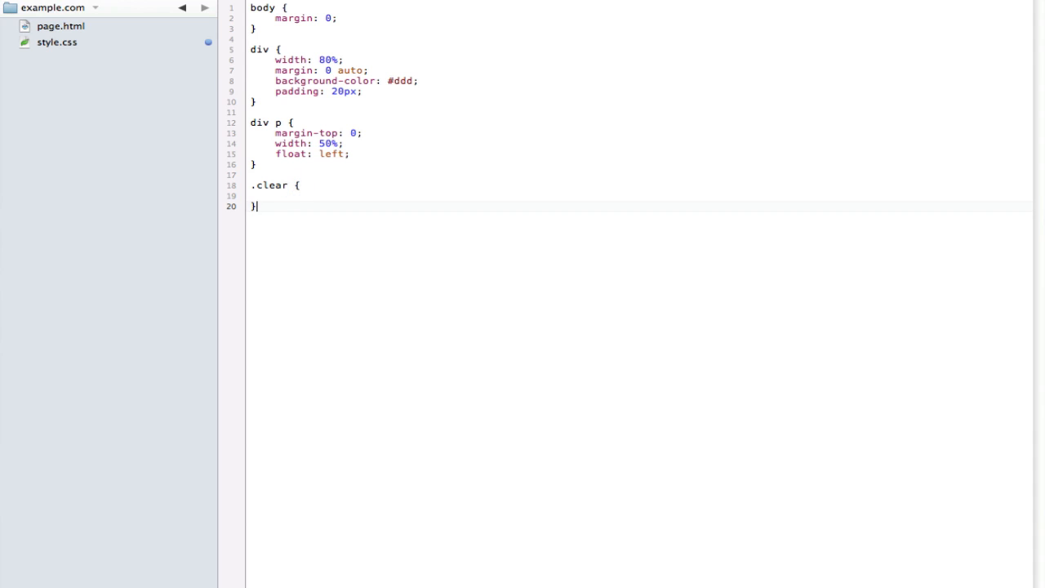
- Give the .clear rule the declaration clear: both;
text(clear: bo)
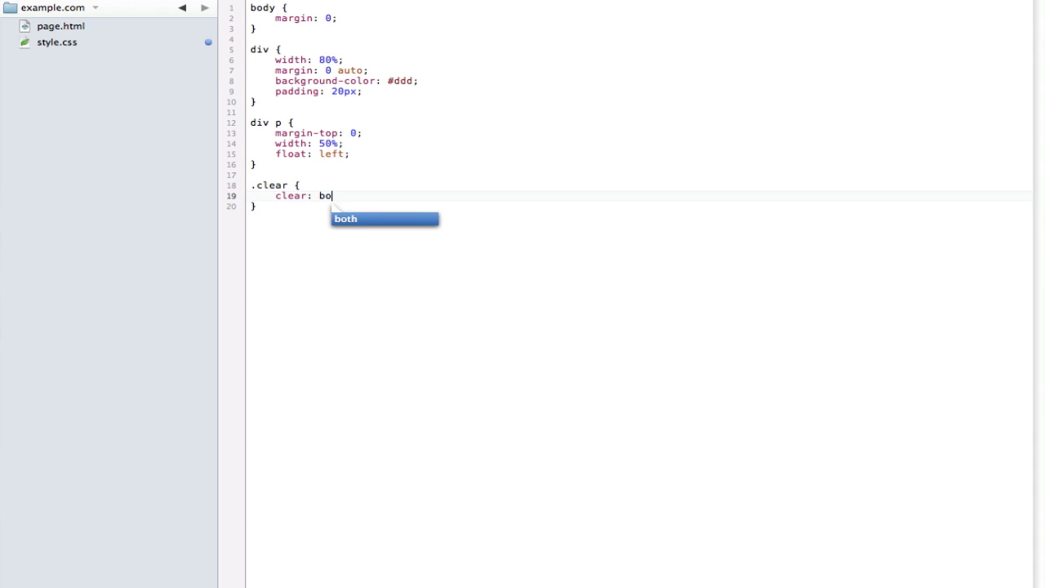
text(th;)
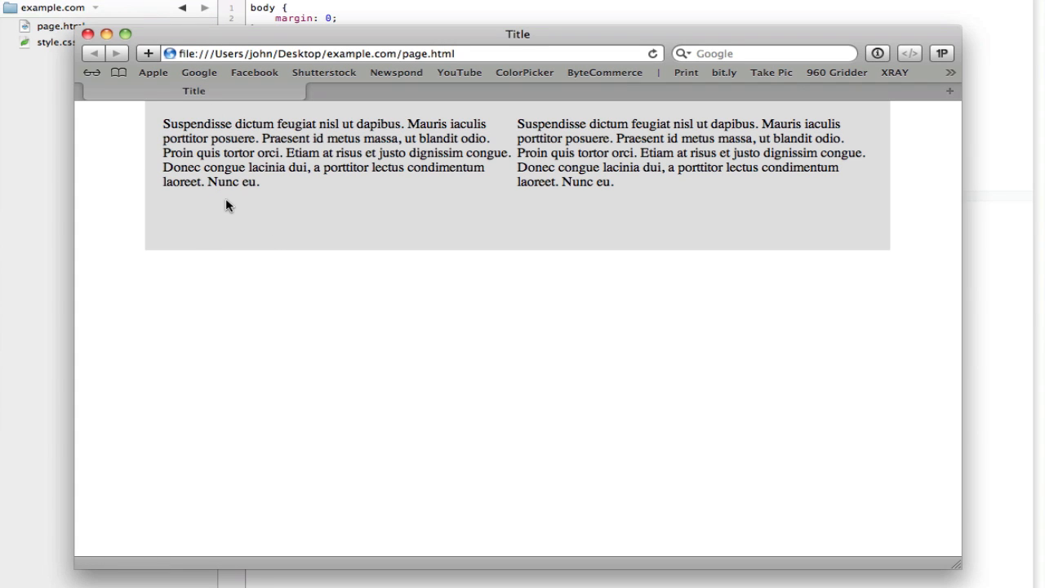
mouse_move(215, 223)
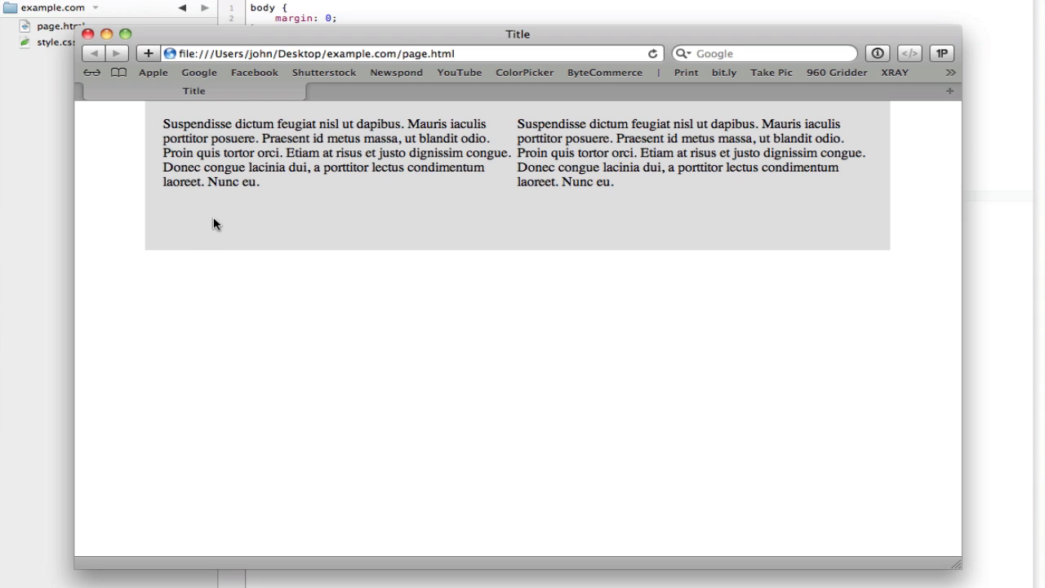
mouse_move(209, 247)
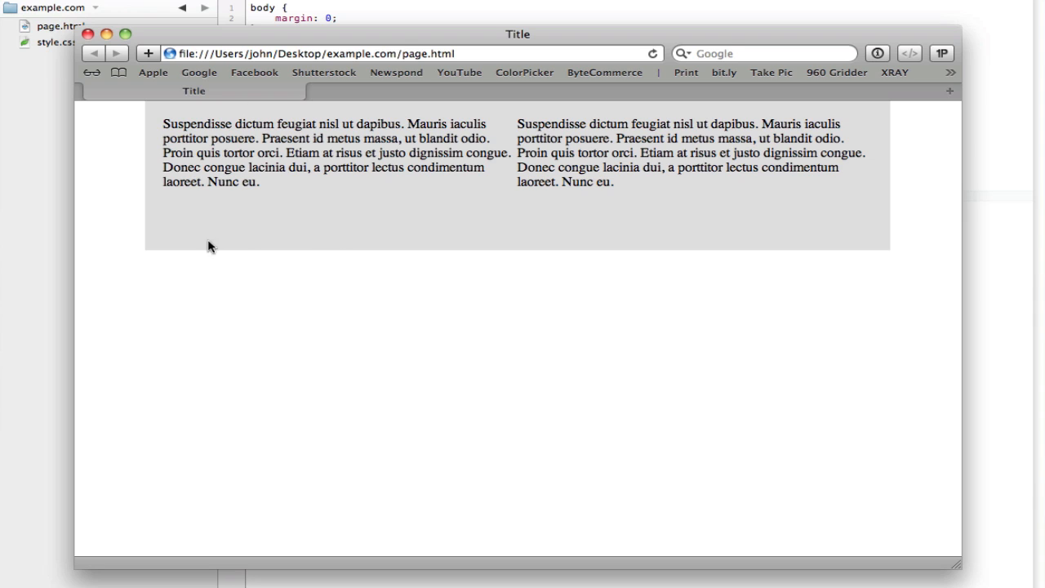
- Inspect the clear div below the paragraphs in Safari's Web Inspector
right_click(280, 230)
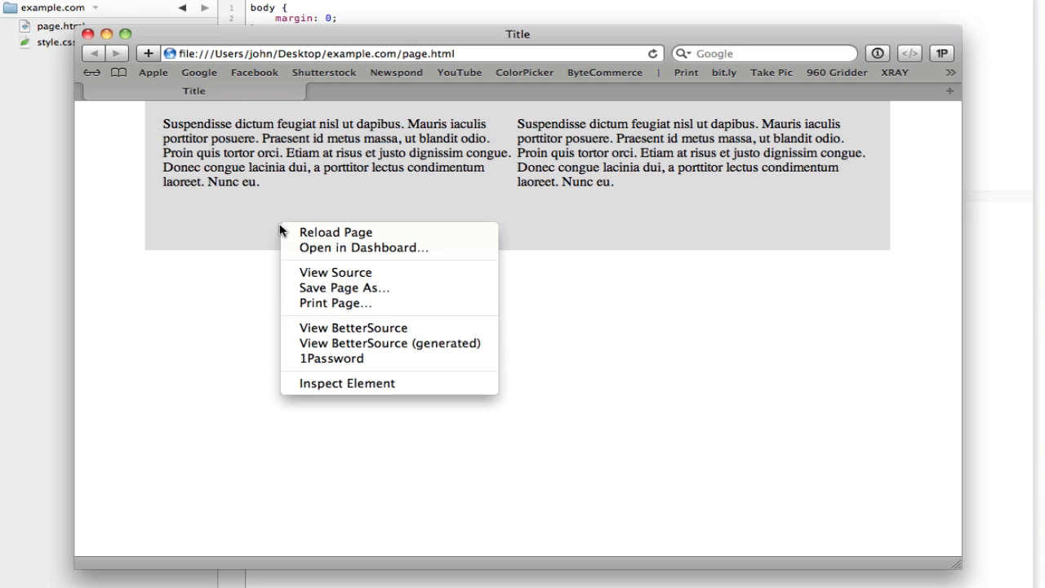
click(344, 383)
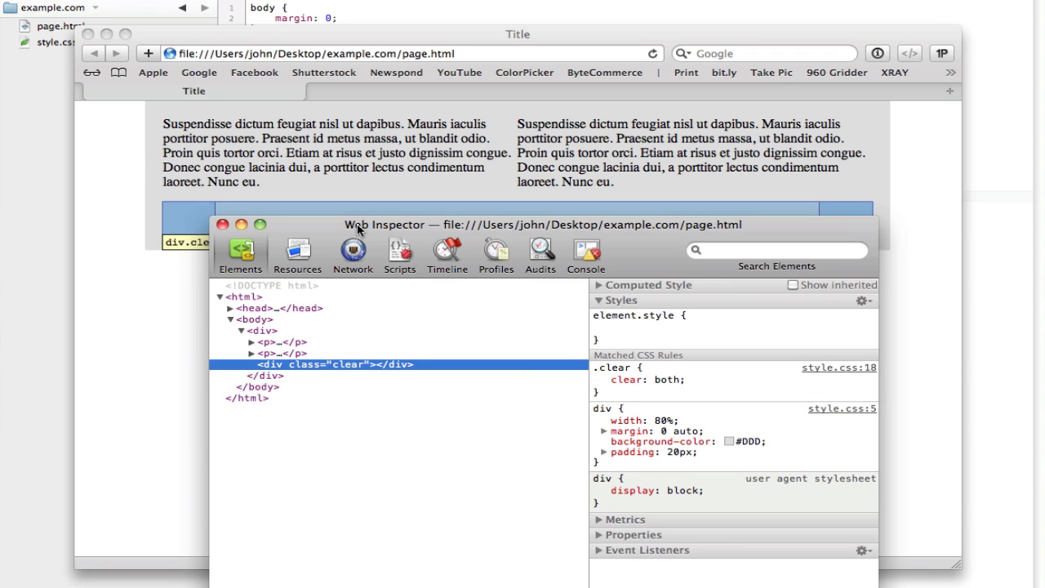
drag(356, 224, 585, 159)
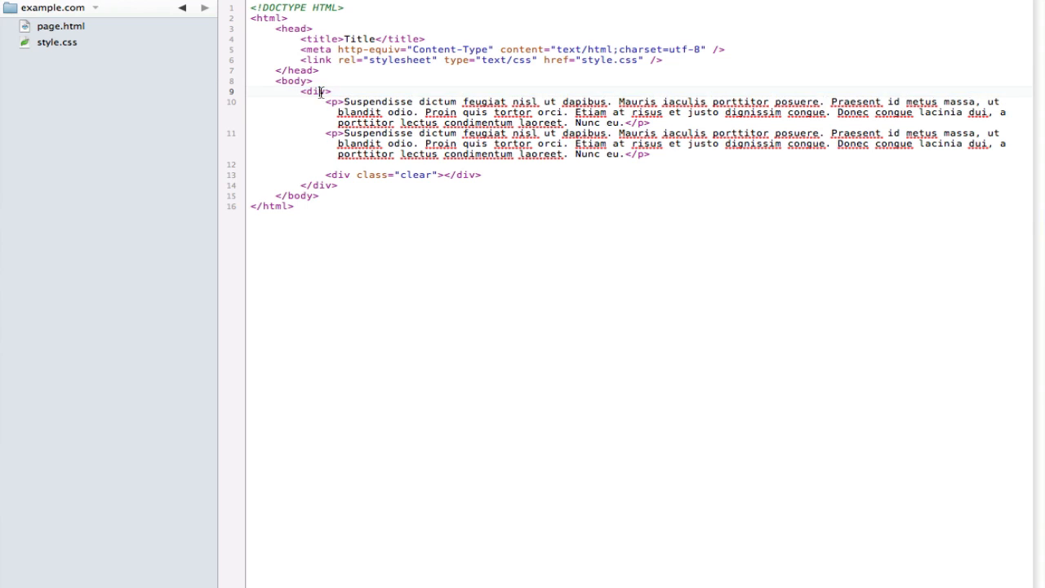
- Add padding: 0 under clear: both in the .clear rule
double_click(323, 91)
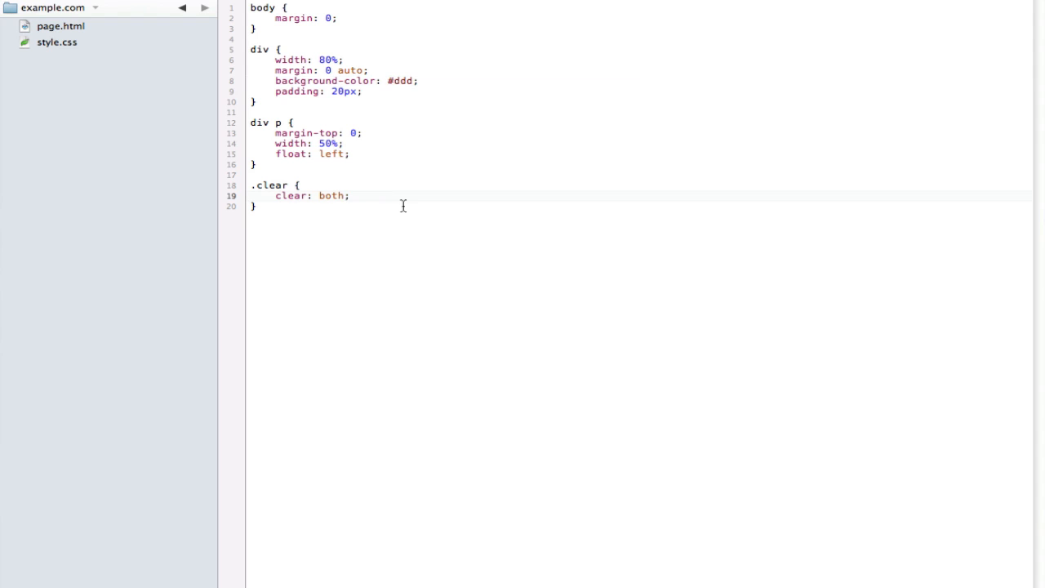
text(p)
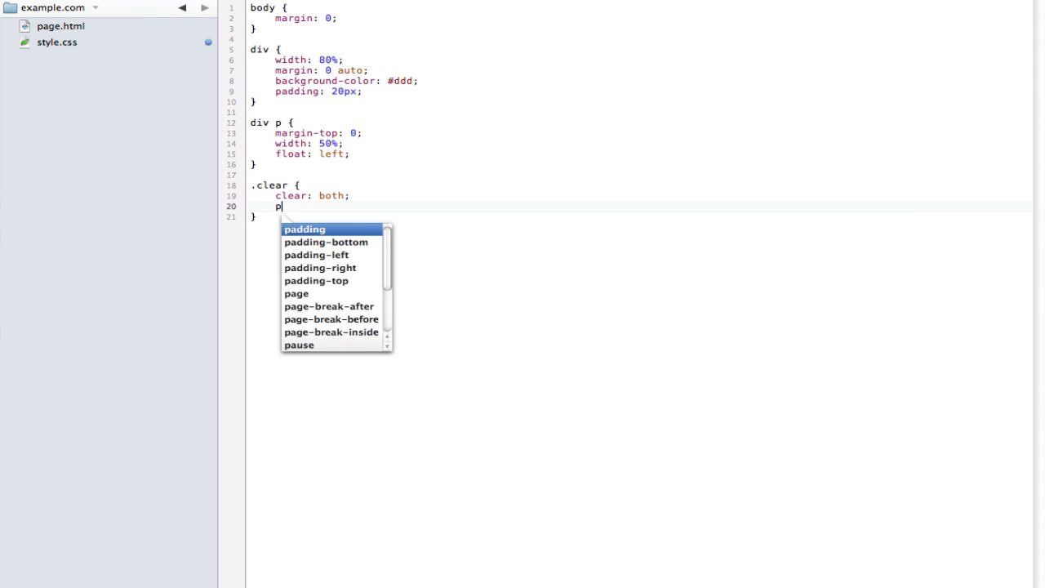
text(adding: 0)
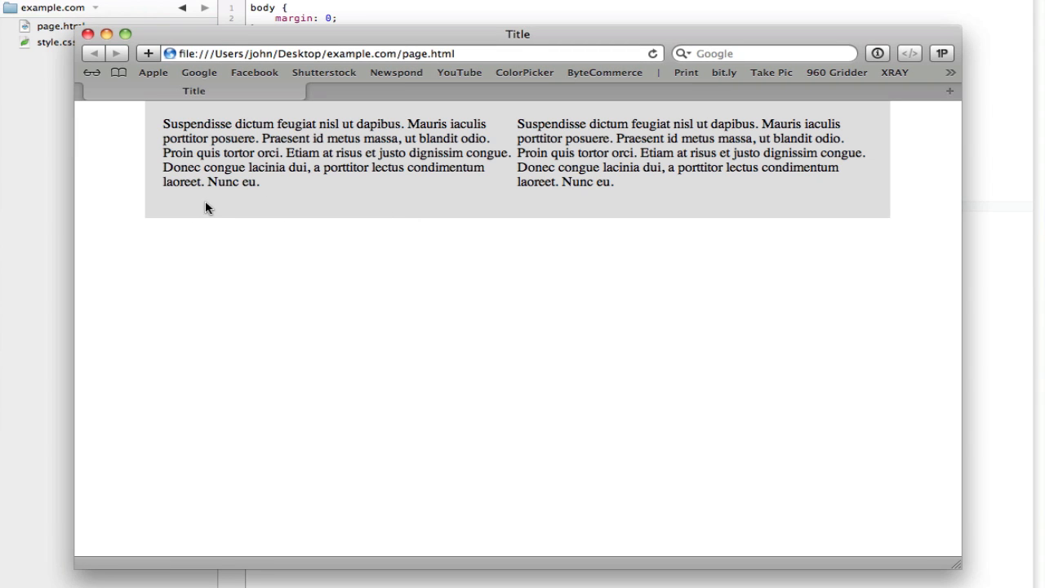
mouse_move(277, 153)
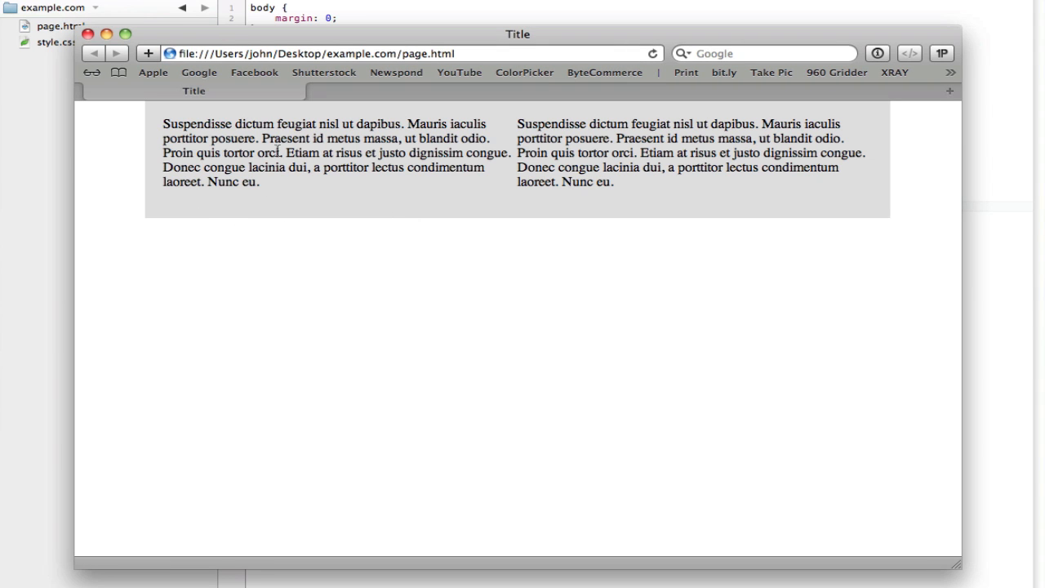
mouse_move(686, 222)
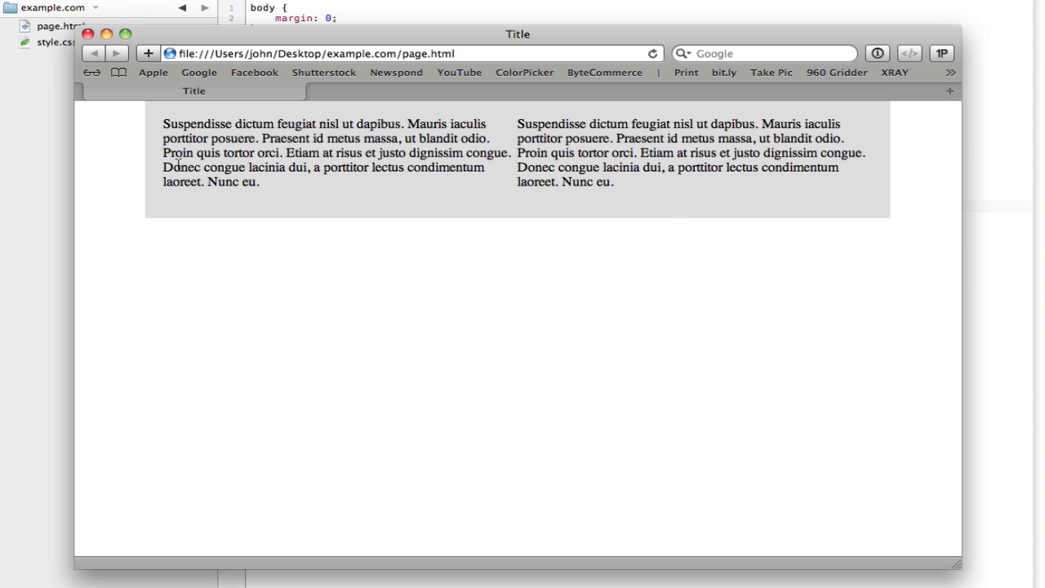
mouse_move(643, 154)
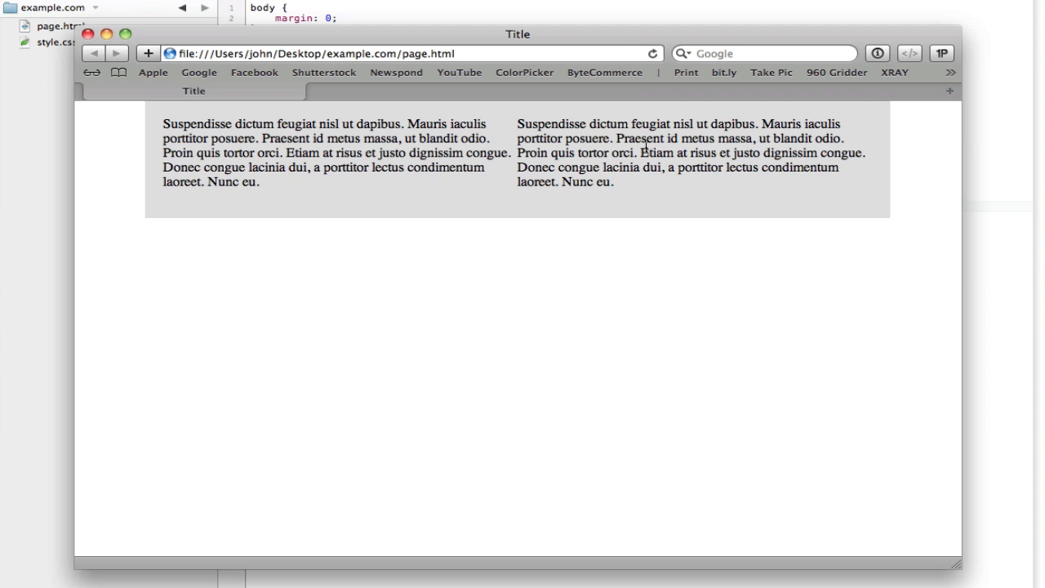
- Return to the Coda editor after confirming the grey box wraps both paragraphs
click(91, 36)
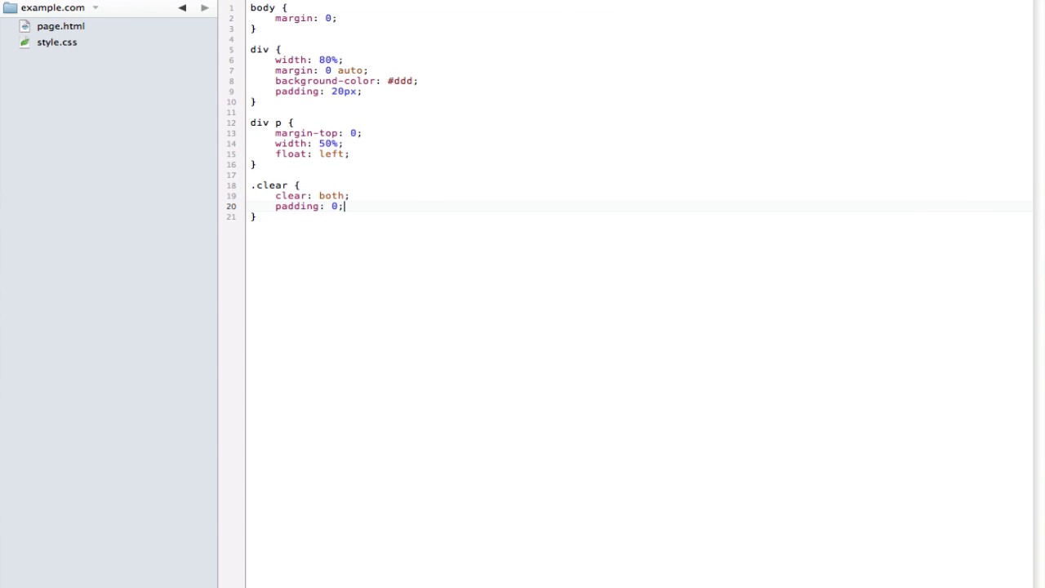
- Replace the grey div block in page.html with an opening <ul> list
click(61, 25)
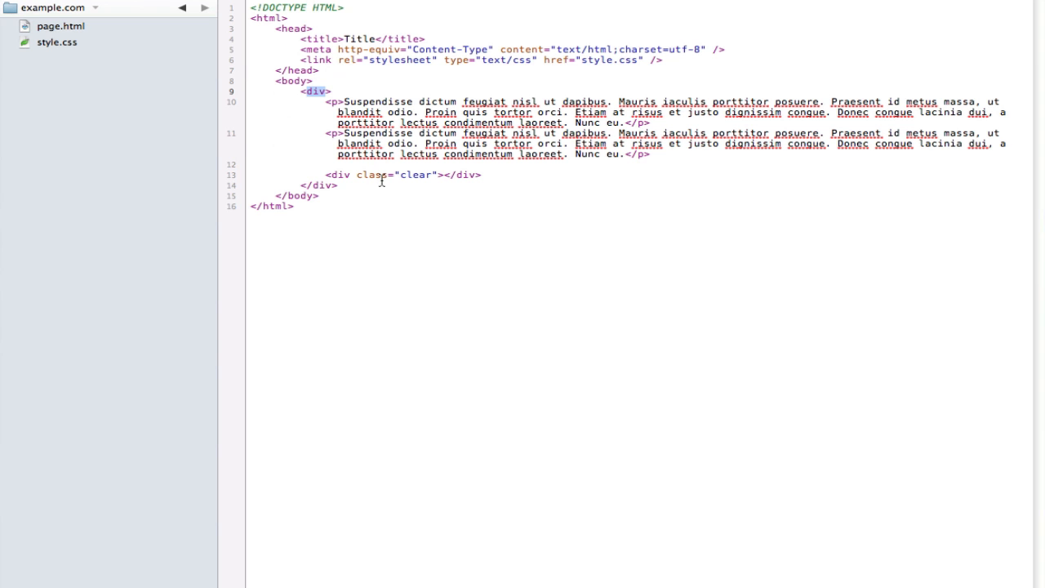
drag(321, 101, 336, 180)
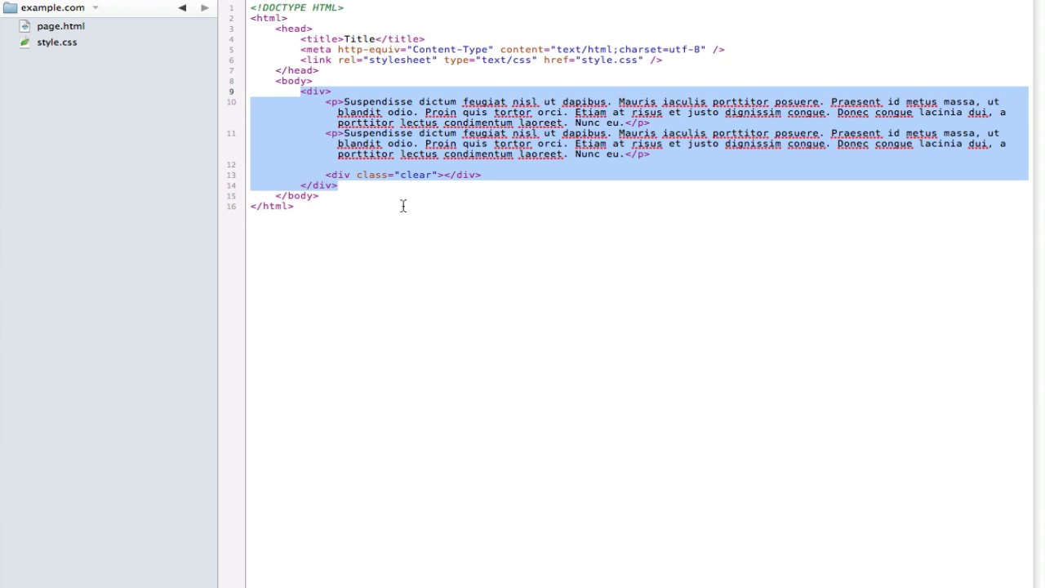
click(57, 41)
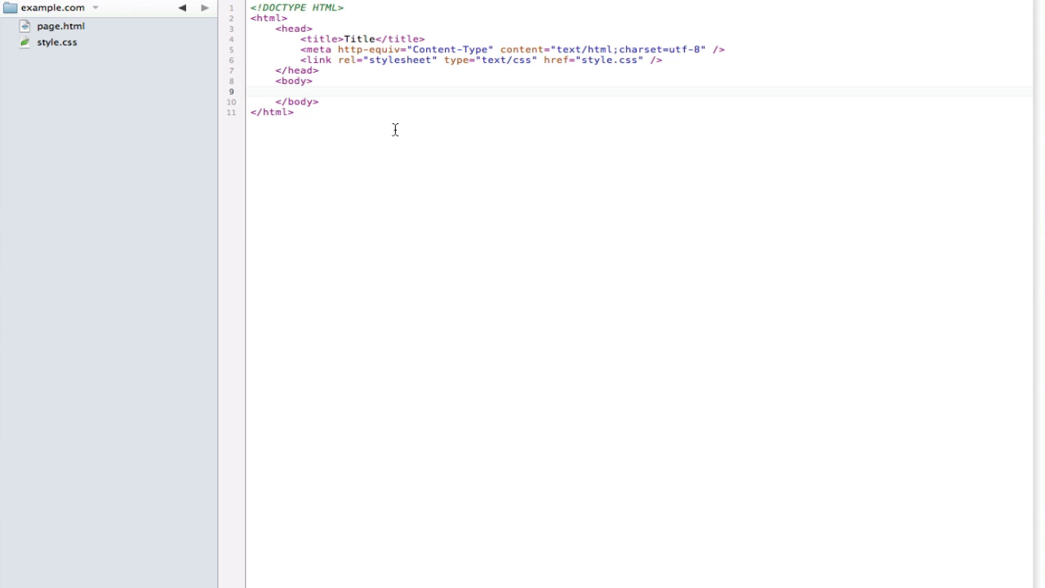
text(<ul>)
text(<li></li>)
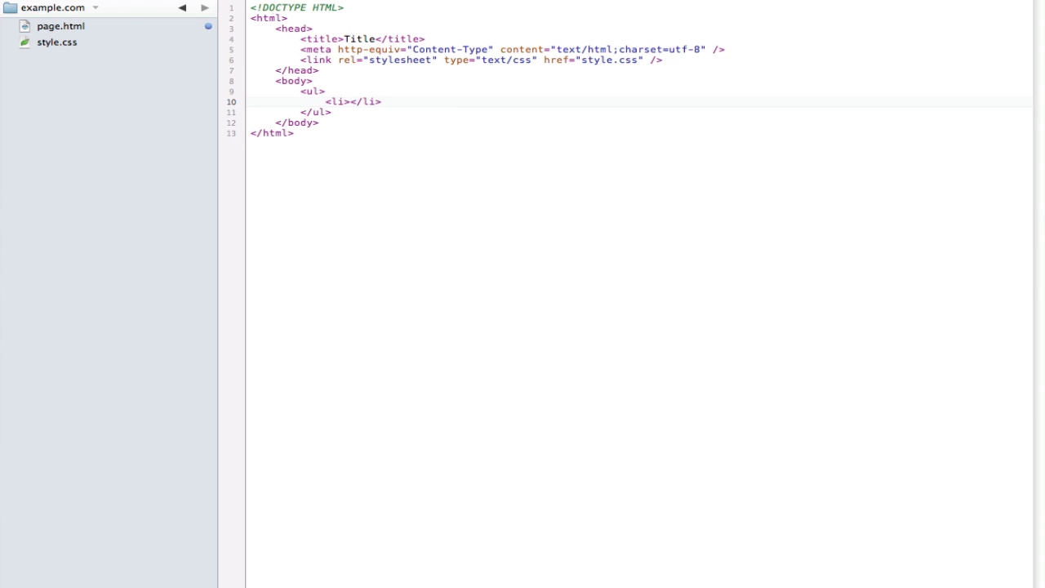
- Type list items Home, About and Products inside the ul
text(Home)
text(<li)
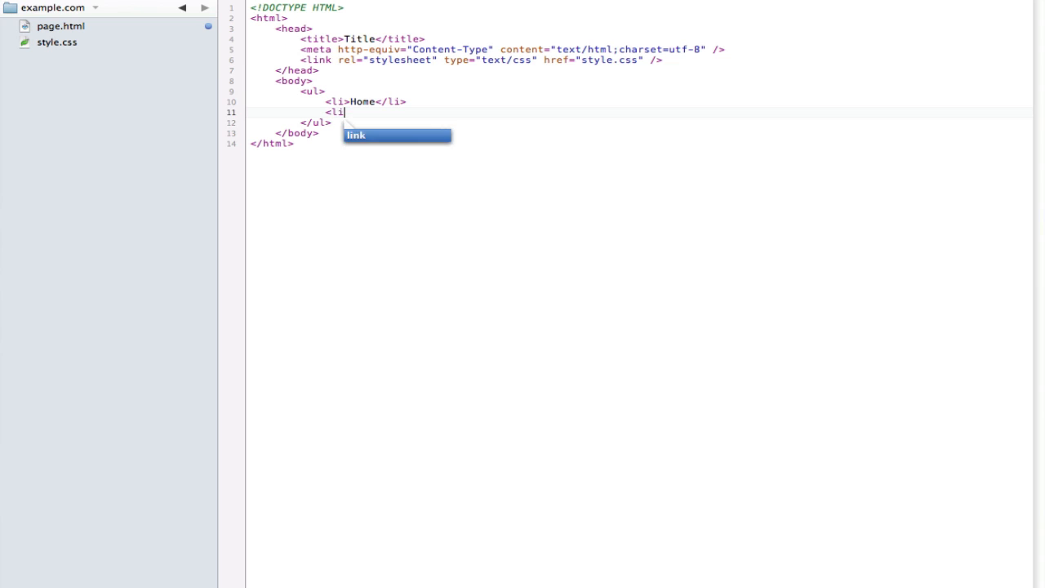
text(>About</li>)
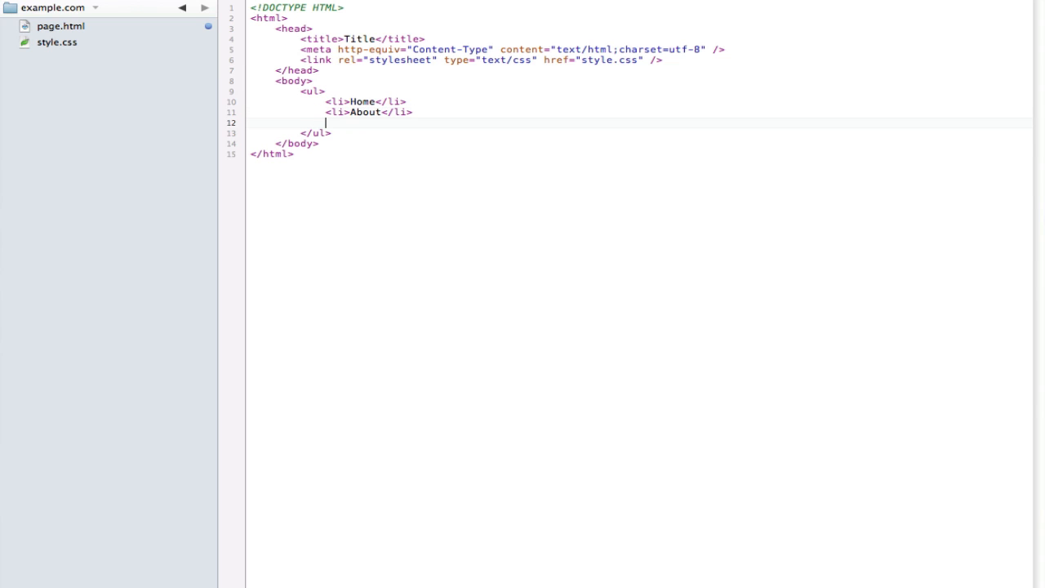
text(<li></li>)
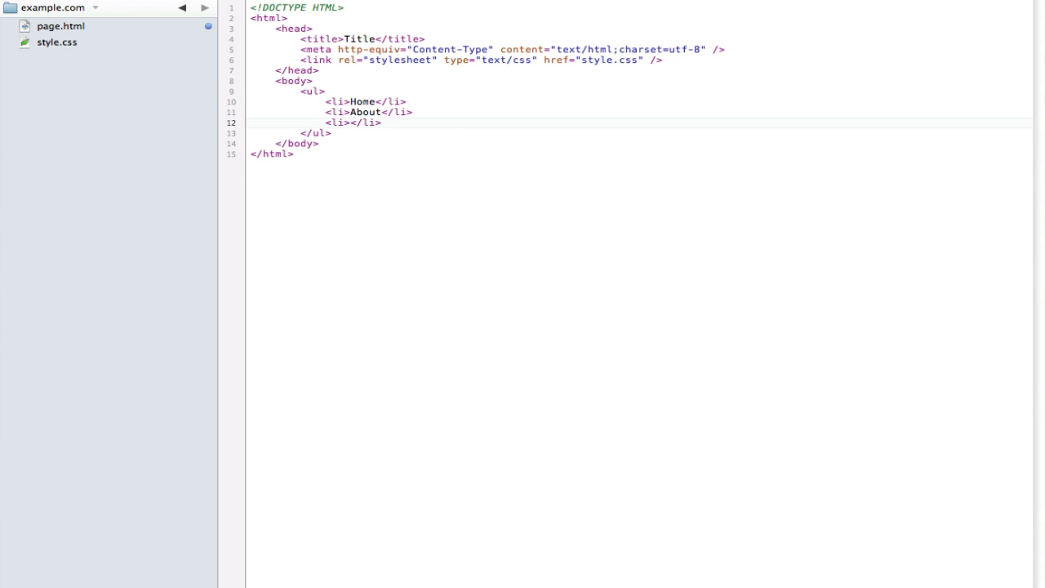
text(Prud)
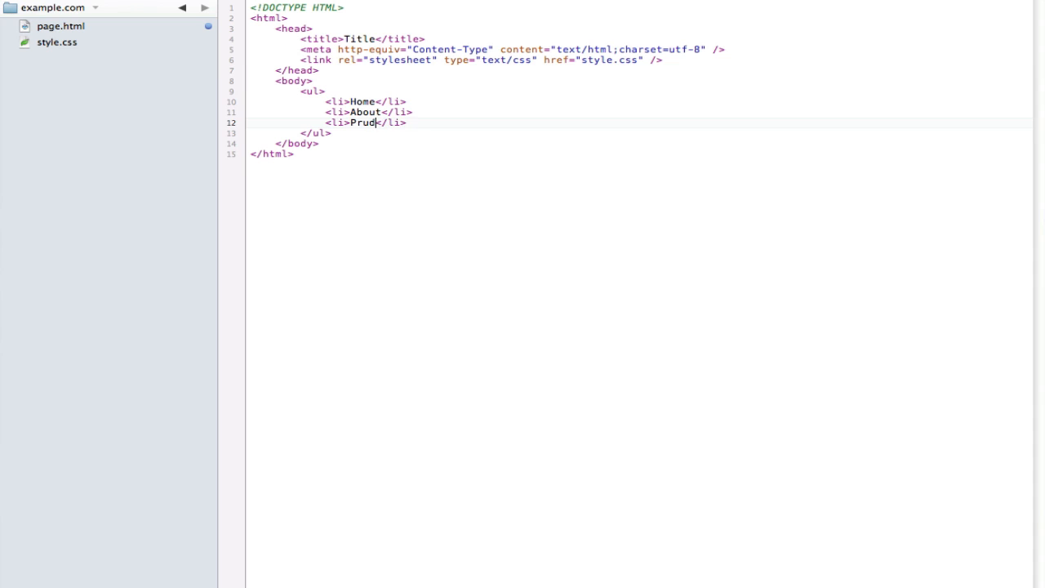
text(ucts)
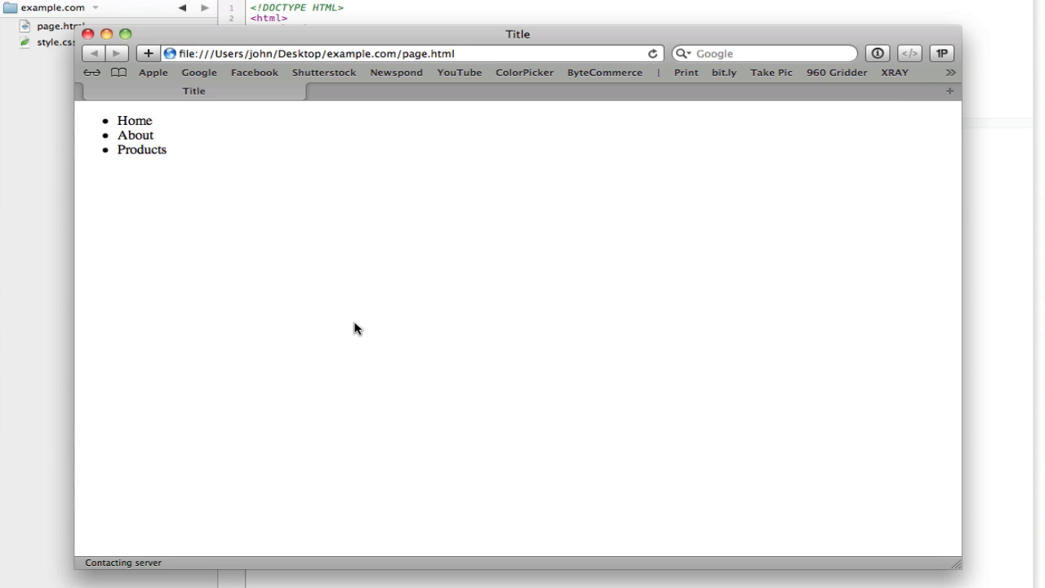
mouse_move(138, 120)
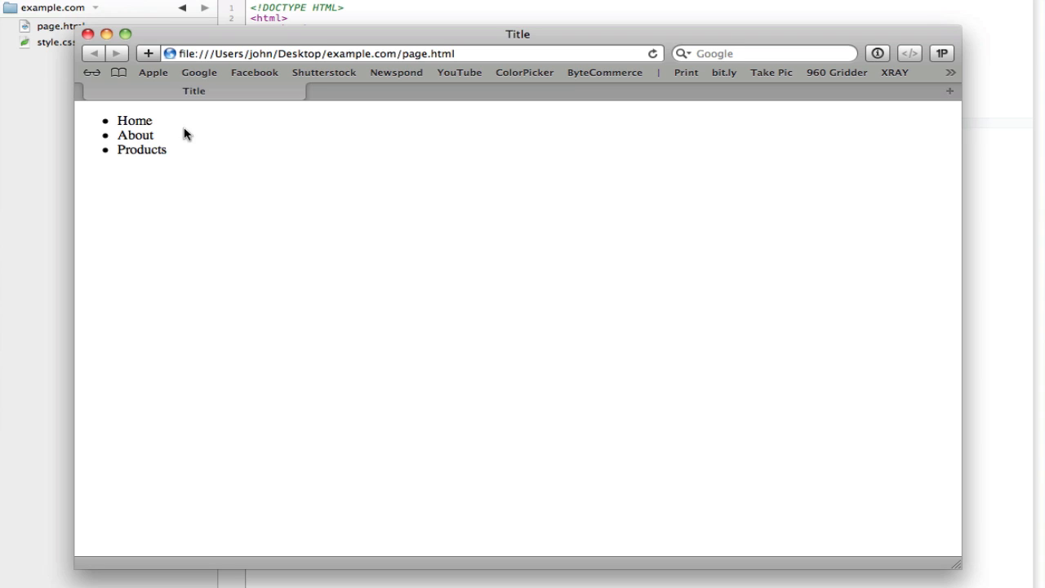
mouse_move(188, 143)
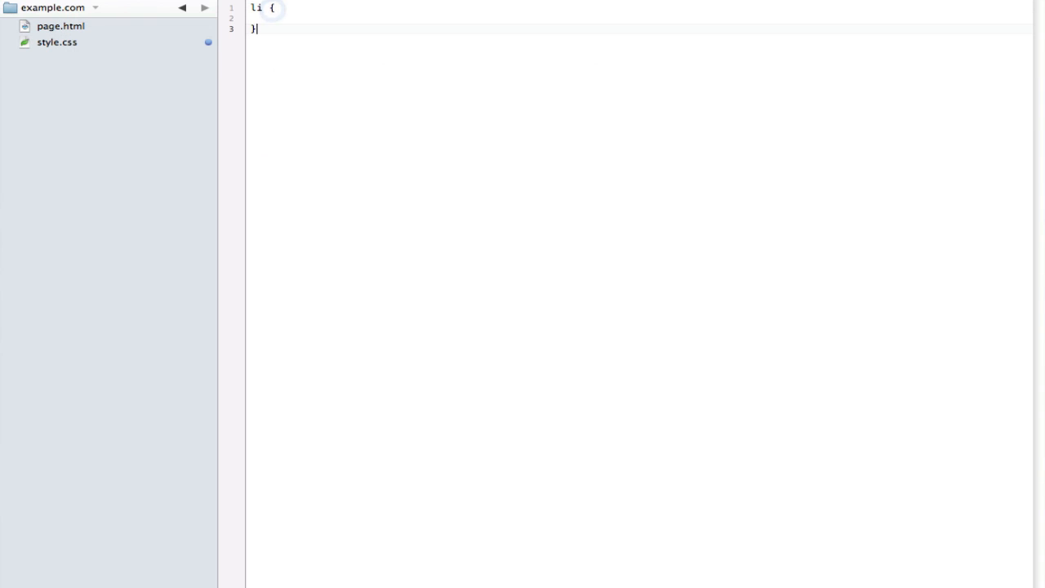
- Give the li rule float: left and list-style-type: none using autocomplete values
text(float:)
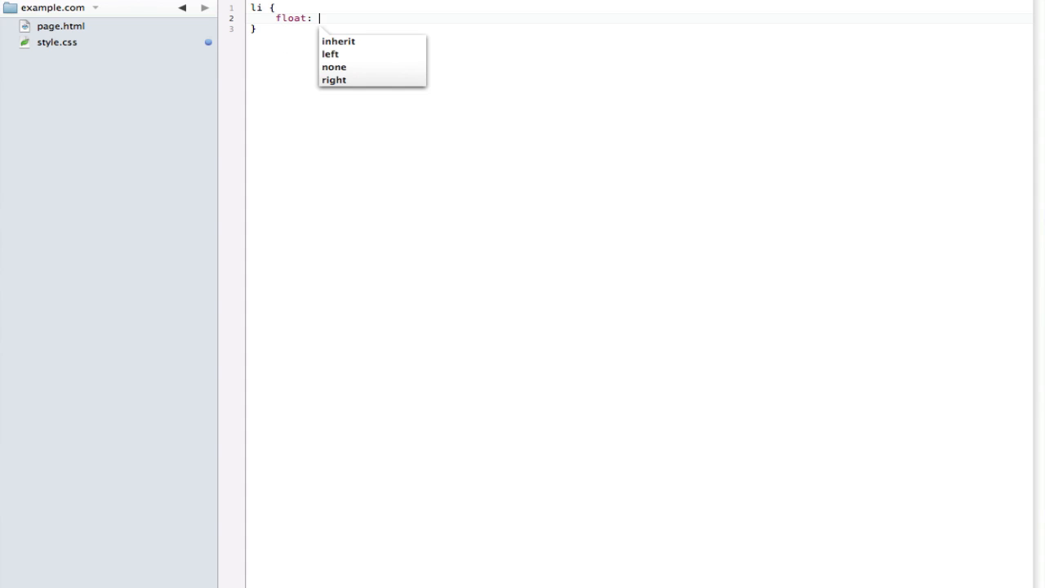
click(332, 54)
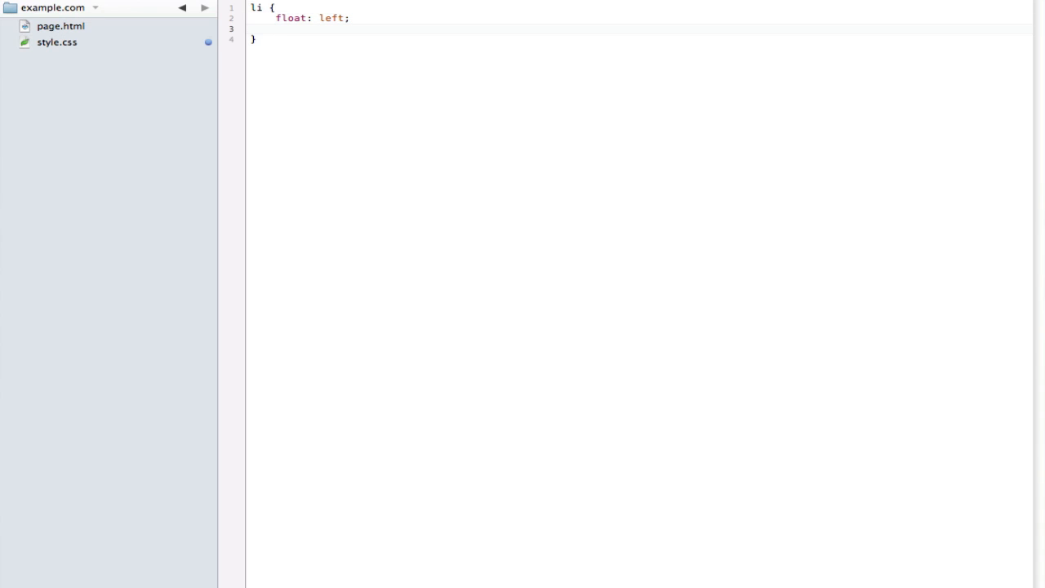
text(list-style-type:)
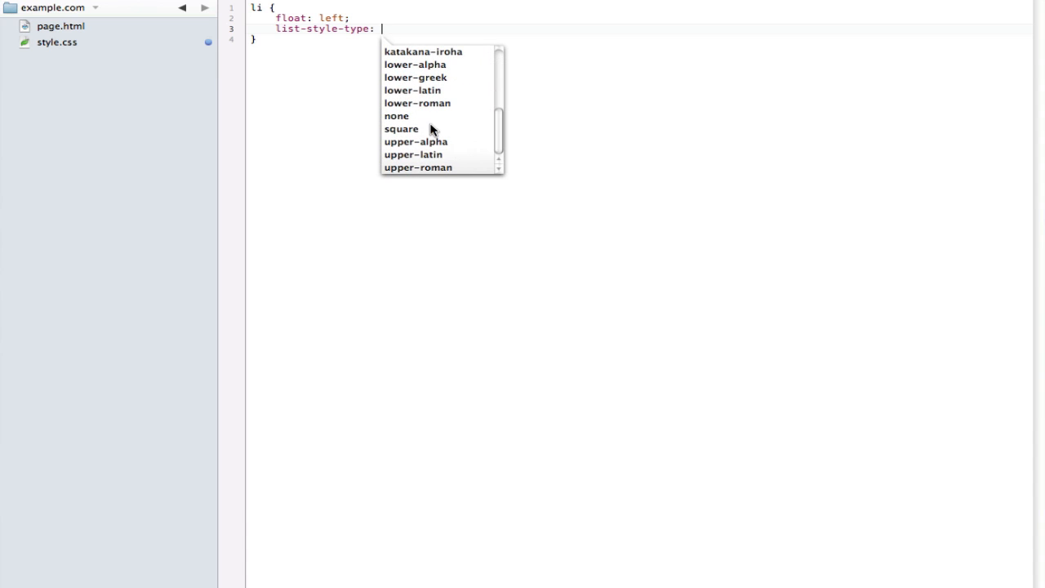
click(401, 128)
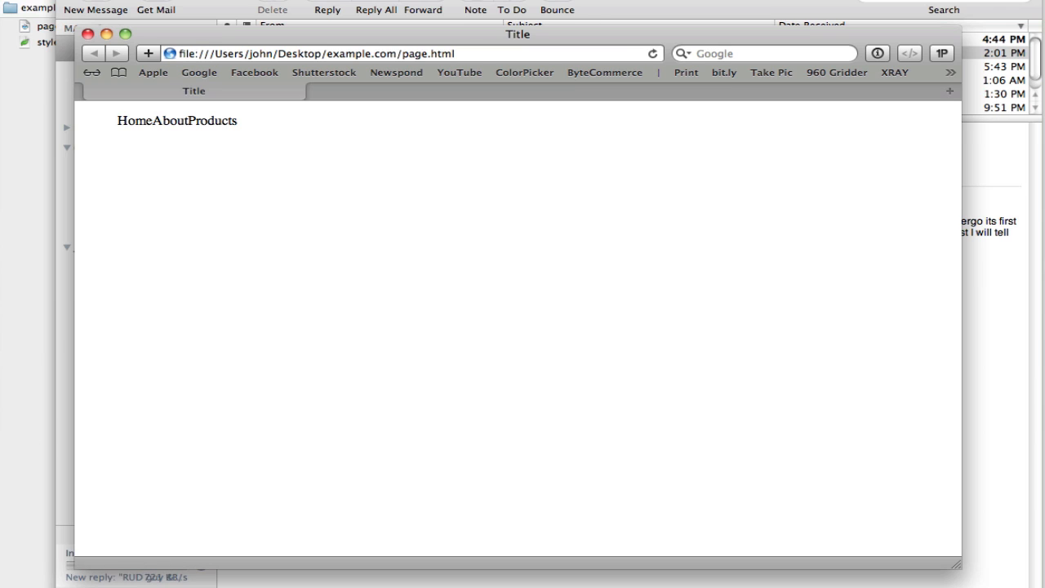
- Check the Home row in Safari, then add margin-right: 20px to the li rule
double_click(133, 120)
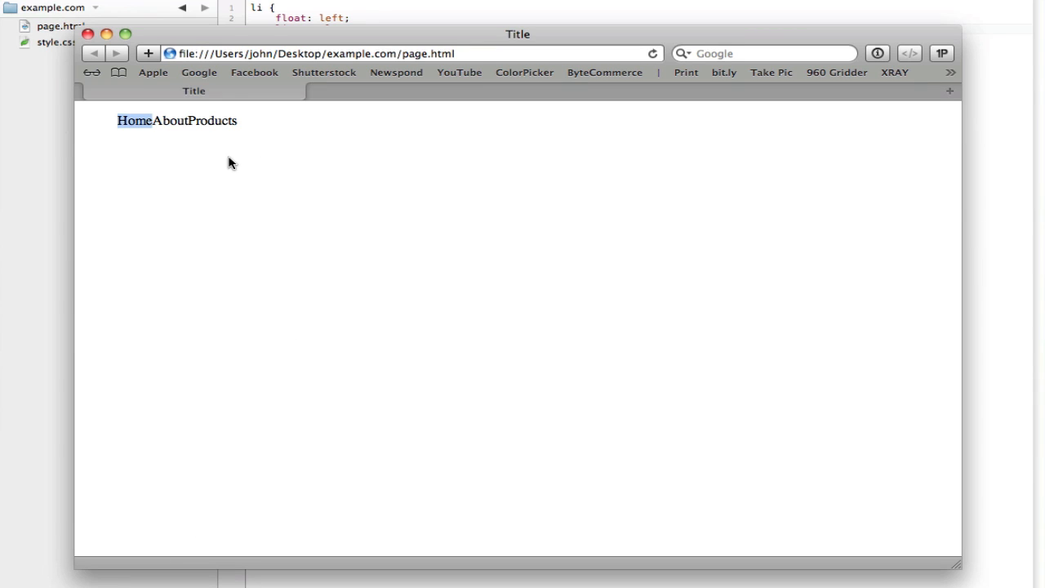
mouse_move(271, 195)
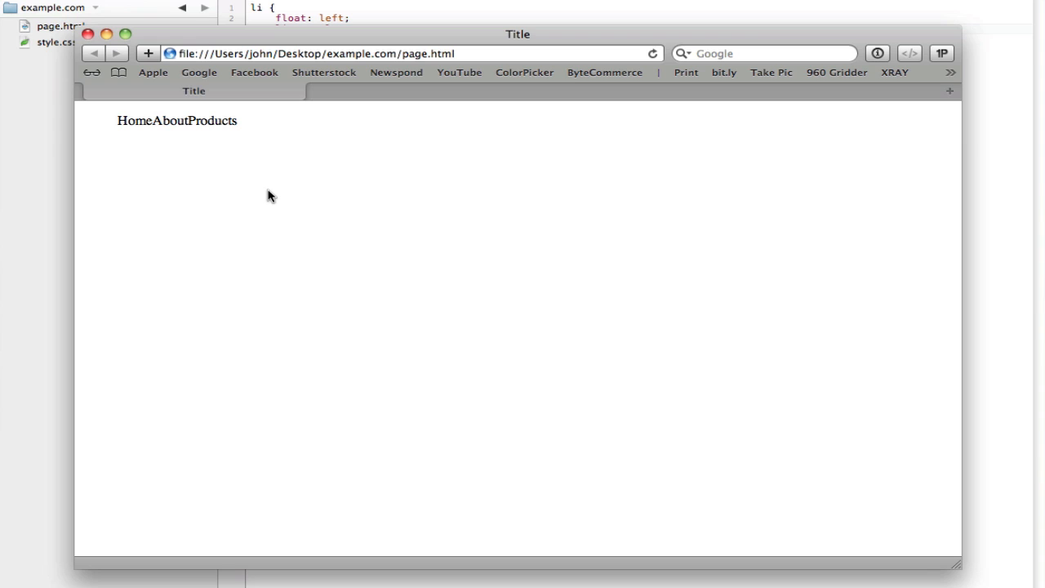
mouse_move(253, 179)
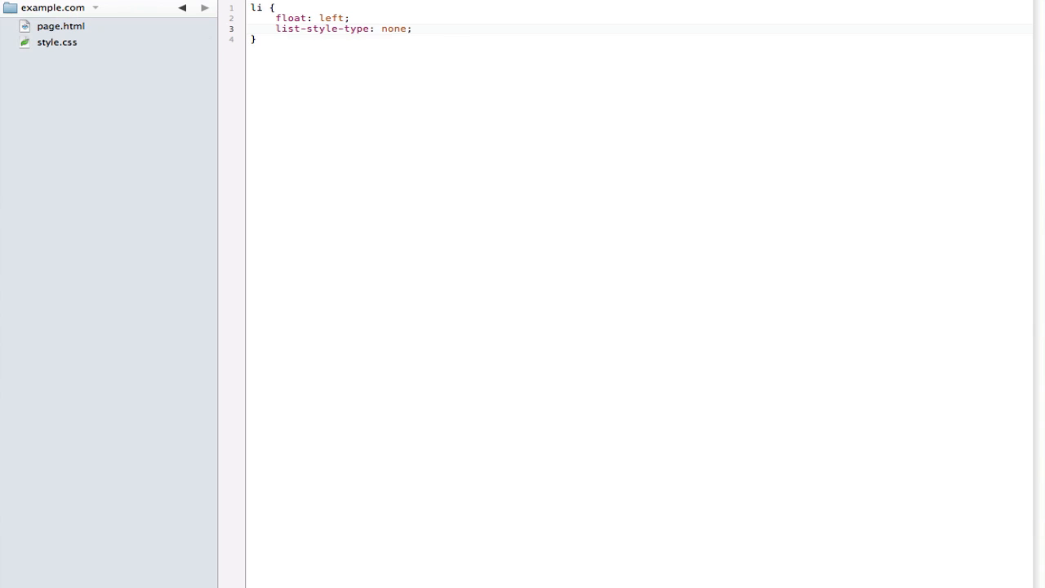
text(mar)
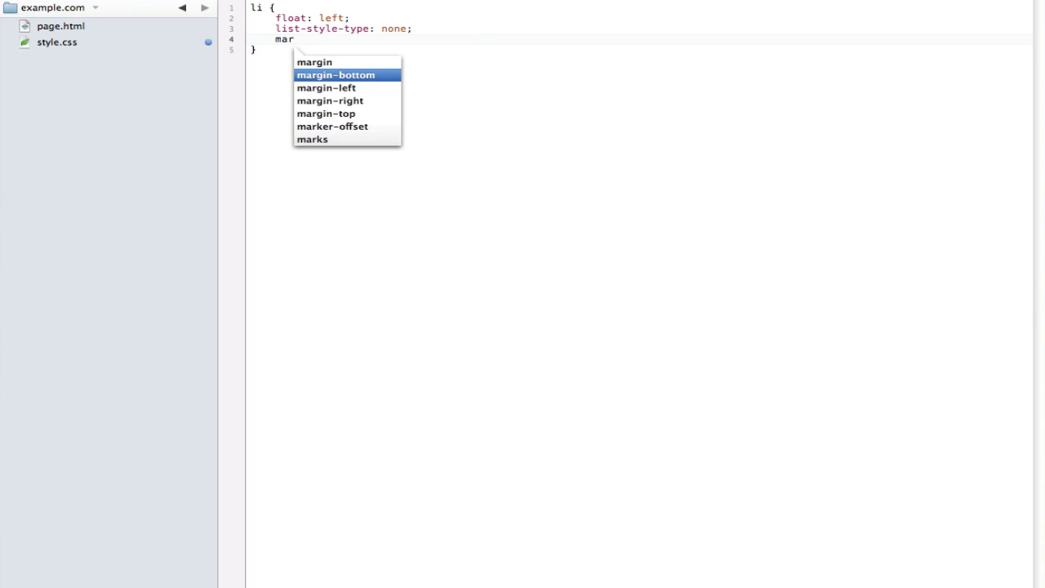
text(margin-right: 20px;)
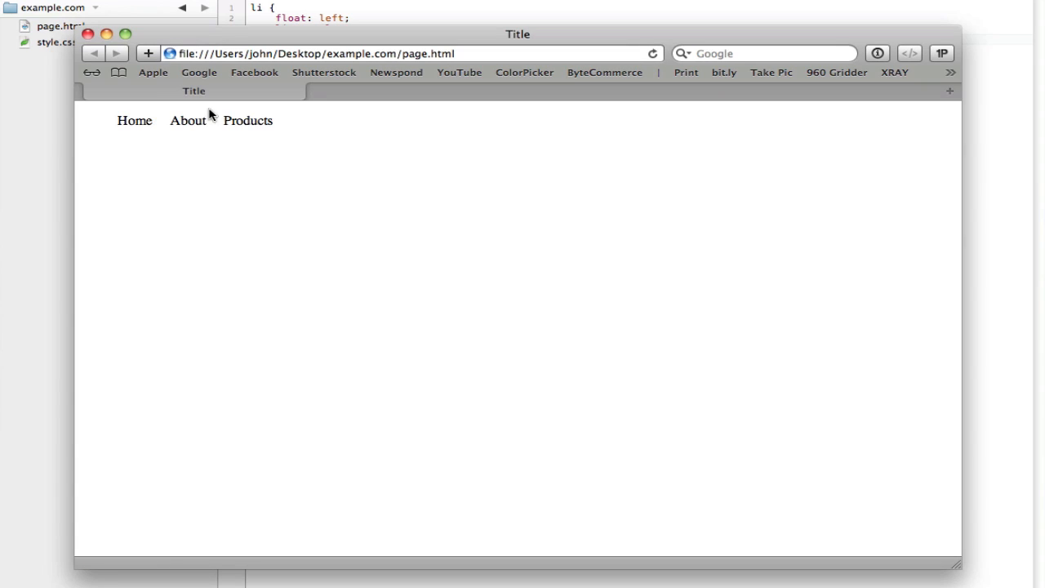
mouse_move(73, 128)
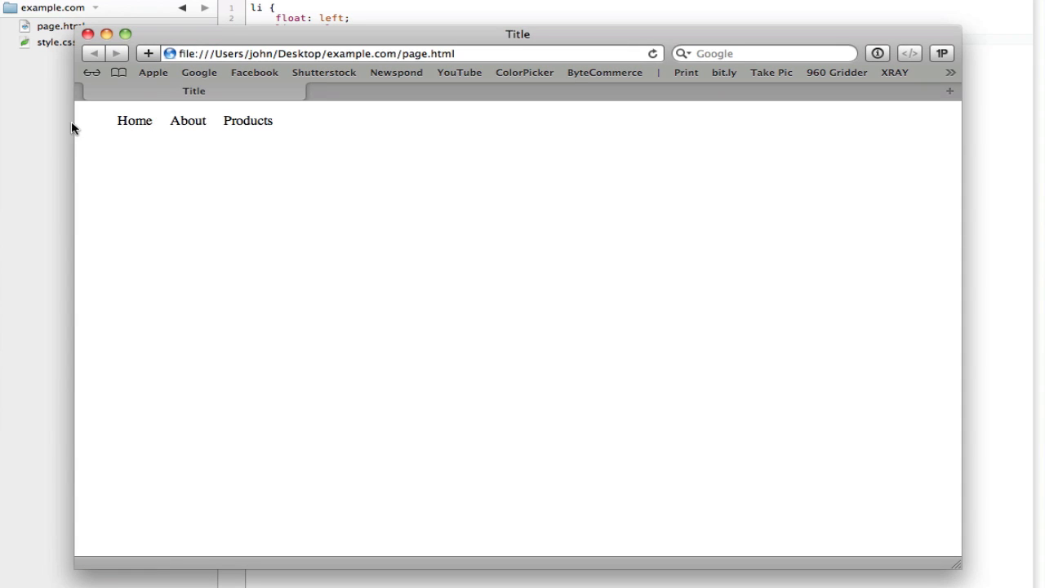
mouse_move(123, 148)
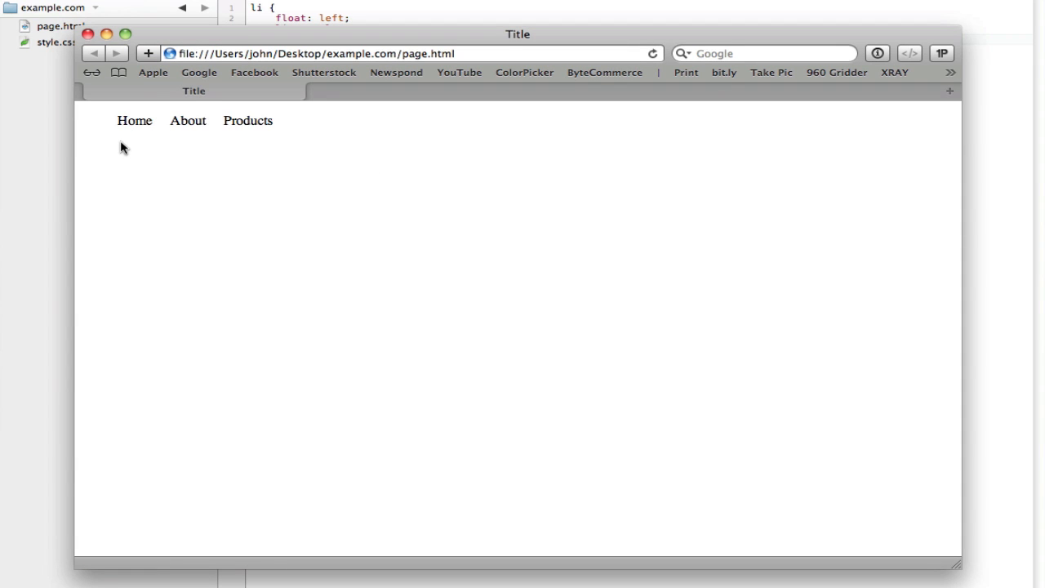
mouse_move(195, 182)
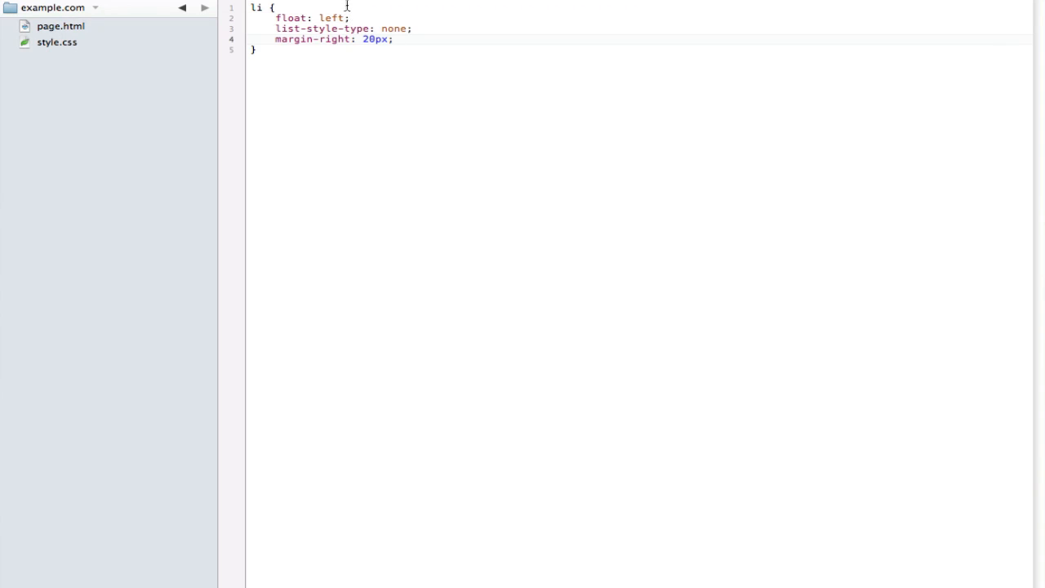
- Return to Coda and open page.html from the sidebar
click(58, 25)
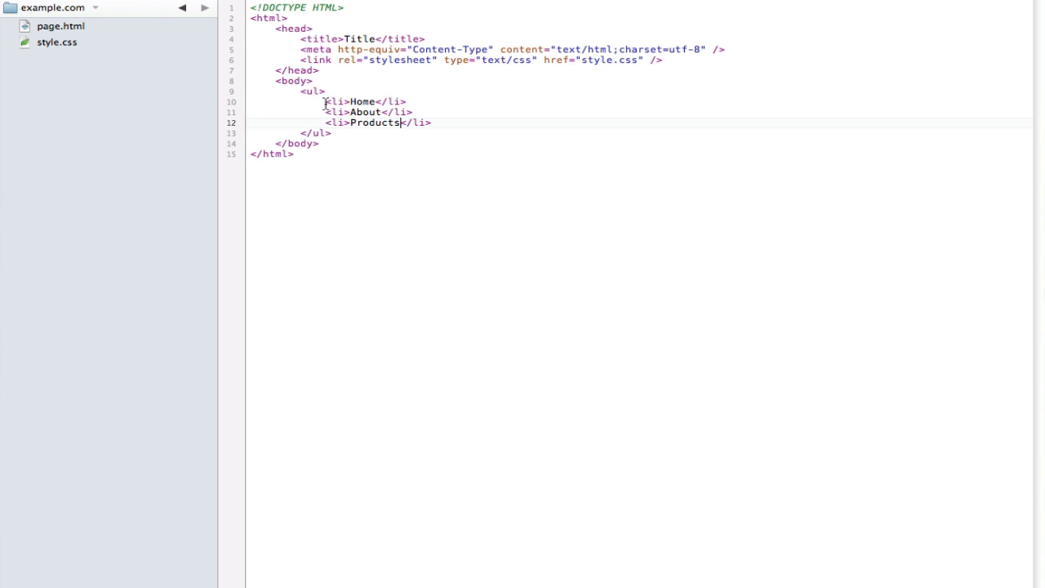
- Type an <a href=""> link around Home, remove it, and go back to style.css
text(<a href=)
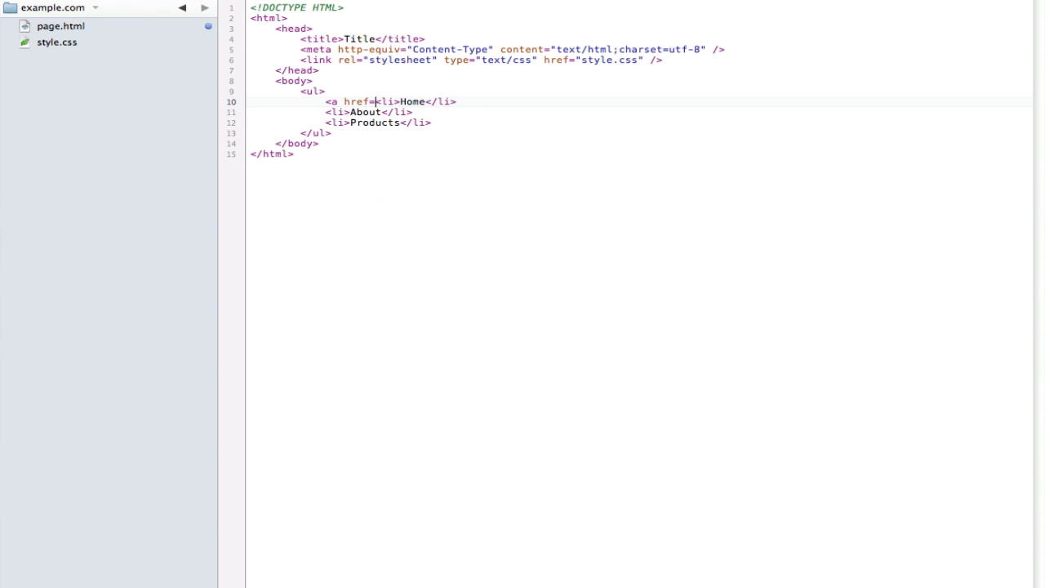
text(""></a>)
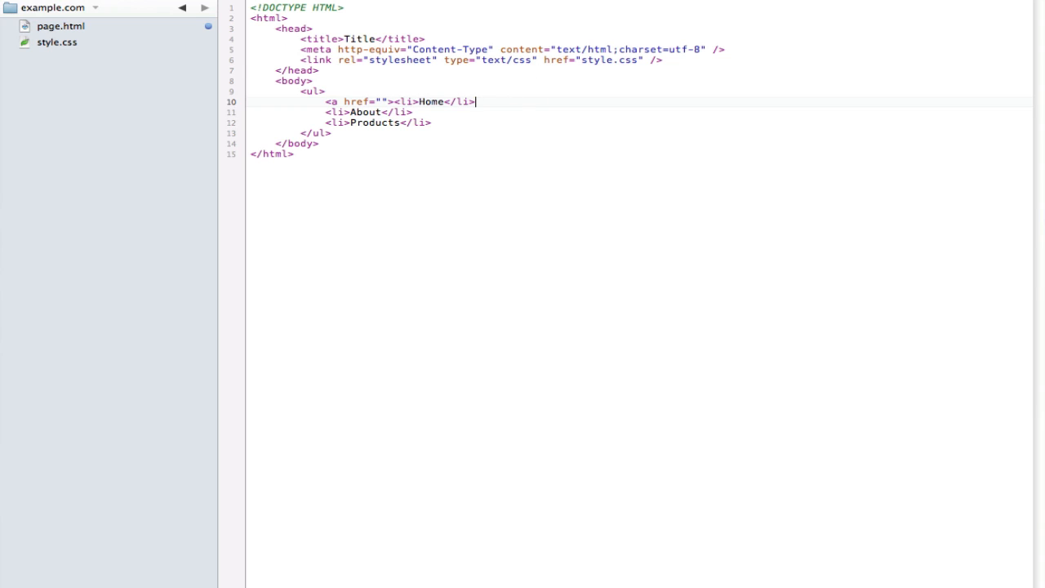
text(</a>)
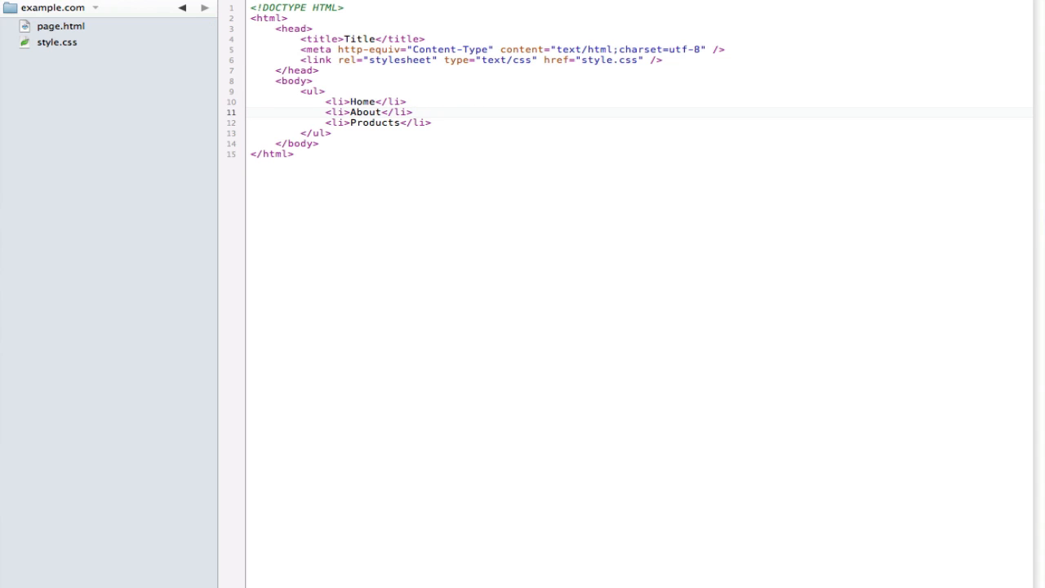
click(56, 45)
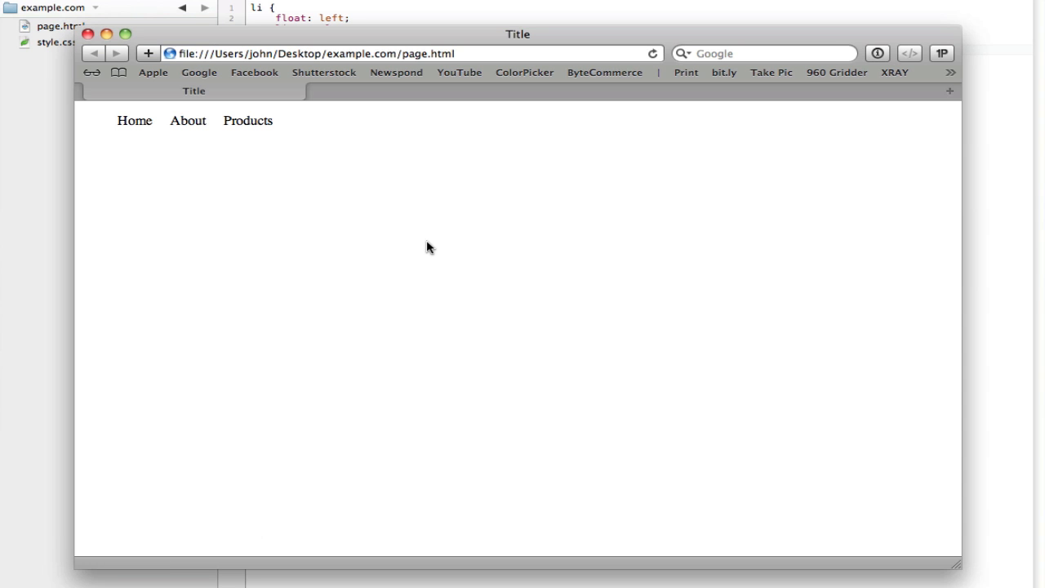
mouse_move(386, 241)
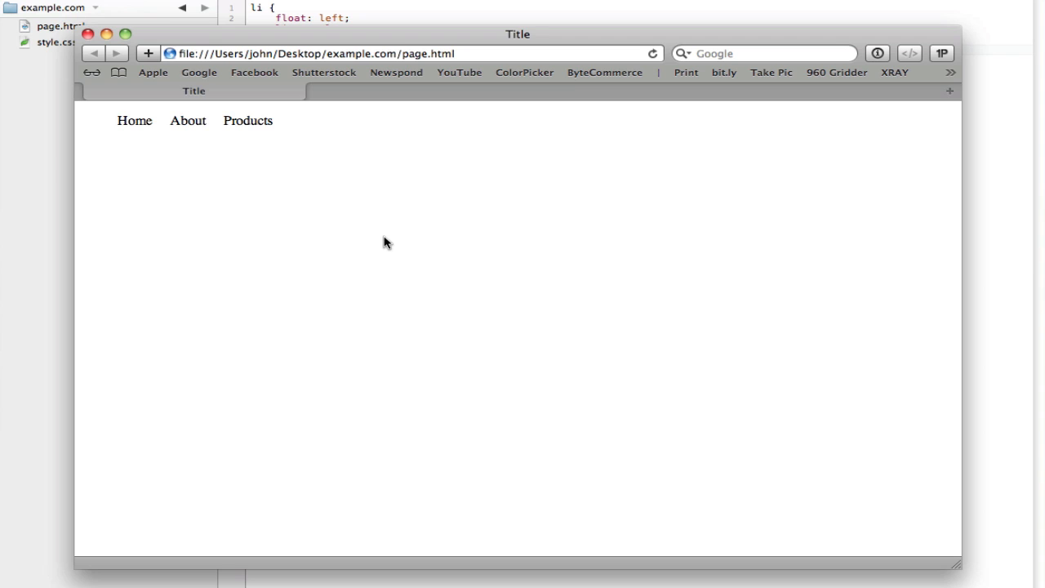
mouse_move(347, 225)
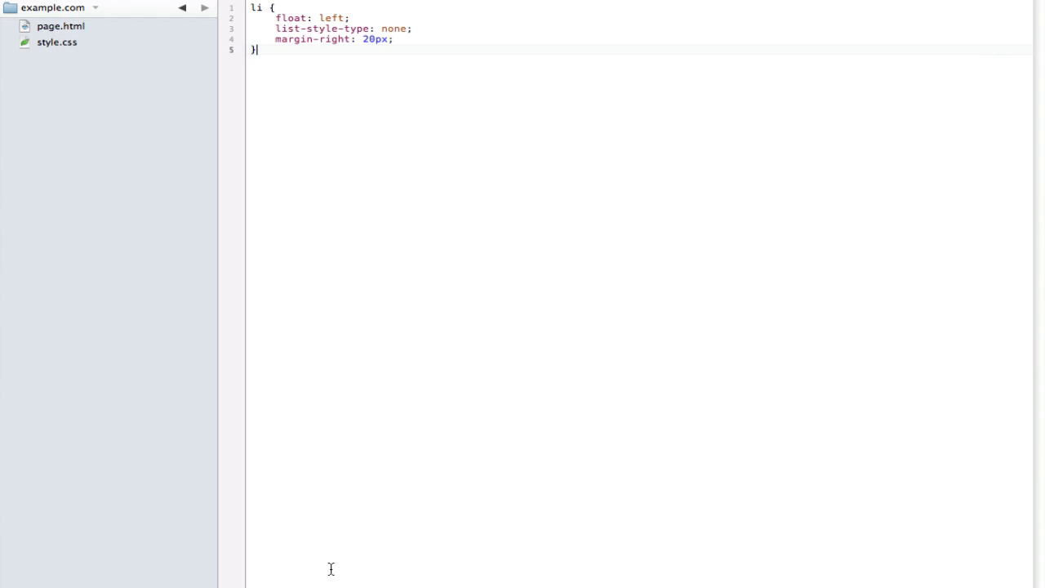
- Replace the list in page.html with a lorem ipsum div followed by an <aside> element
click(57, 25)
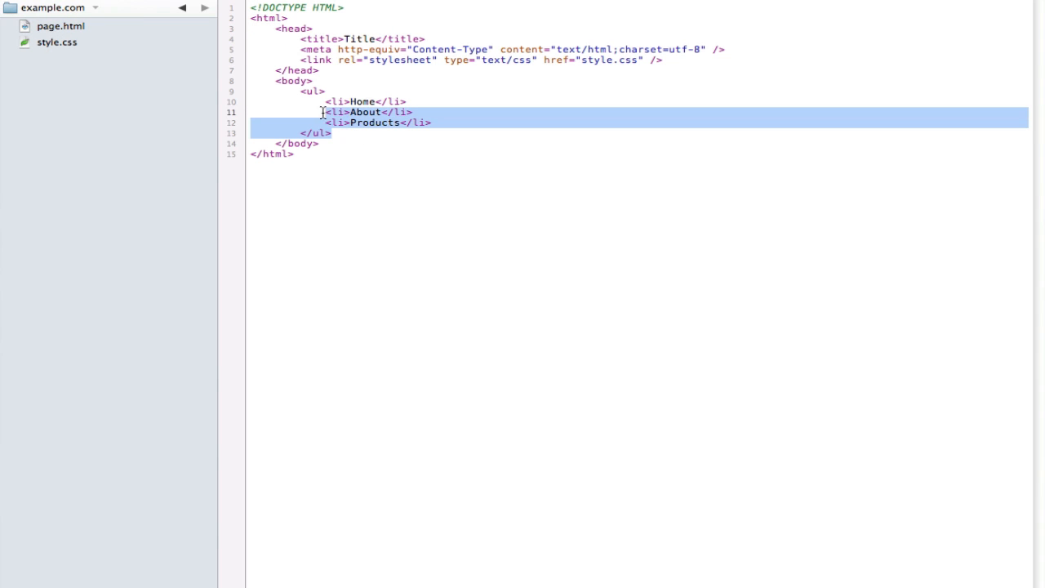
key(Delete)
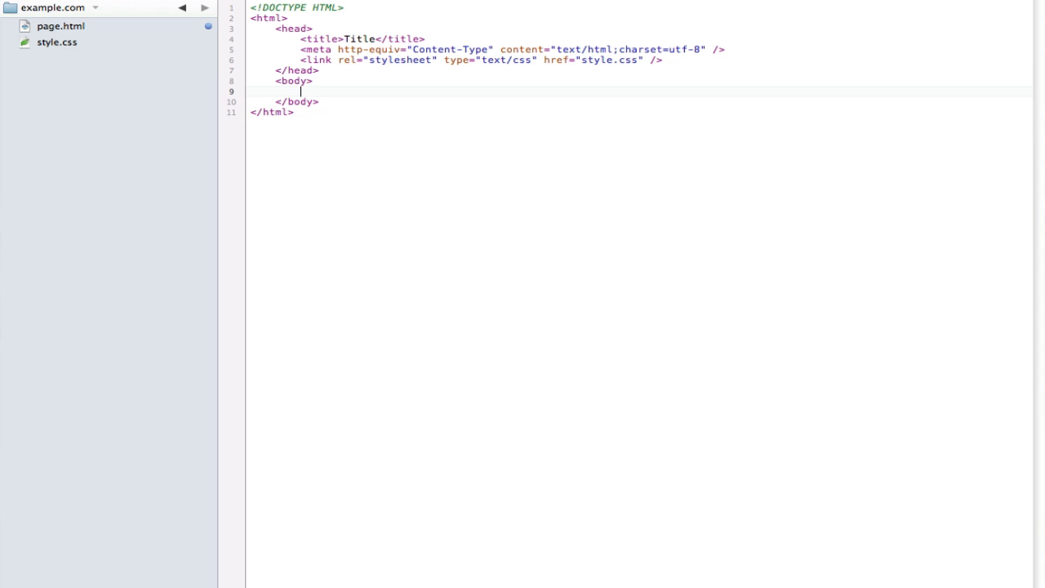
text(<div>)
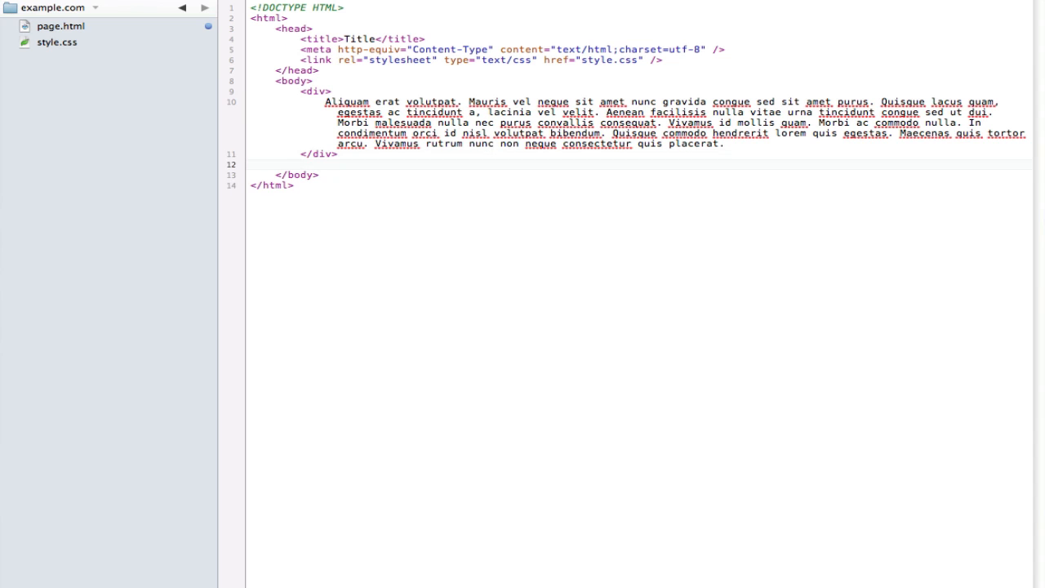
text(<aside.)
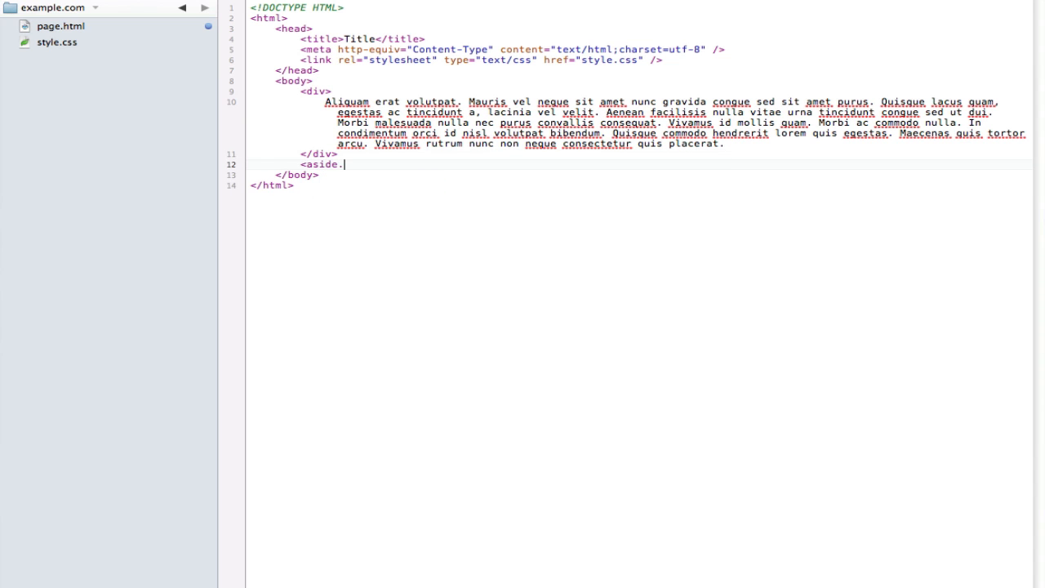
text(>)
text(ba)
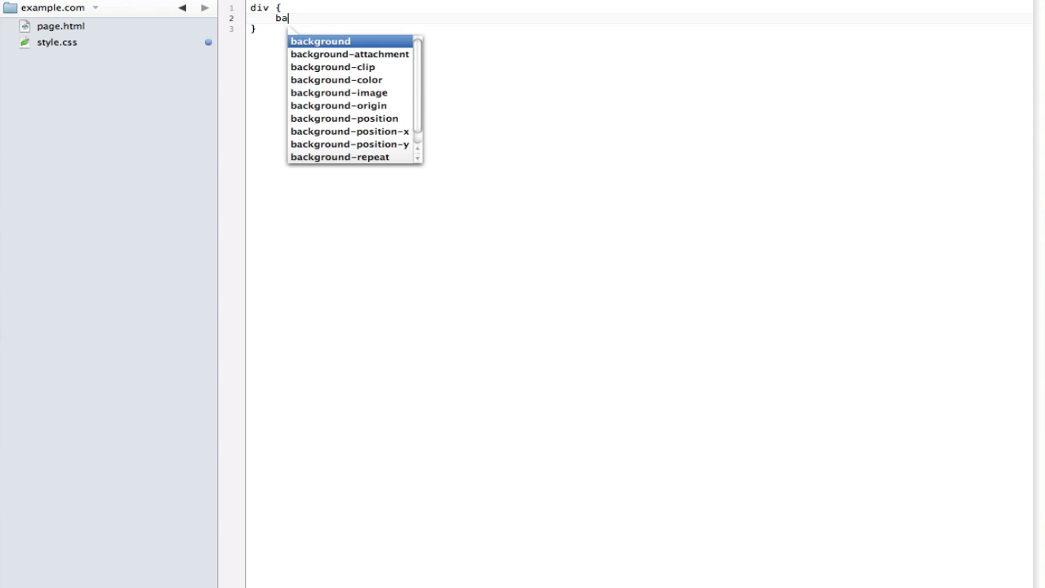
- Set background-color #ddd on the div rule and #cfc on a new aside rule
click(339, 80)
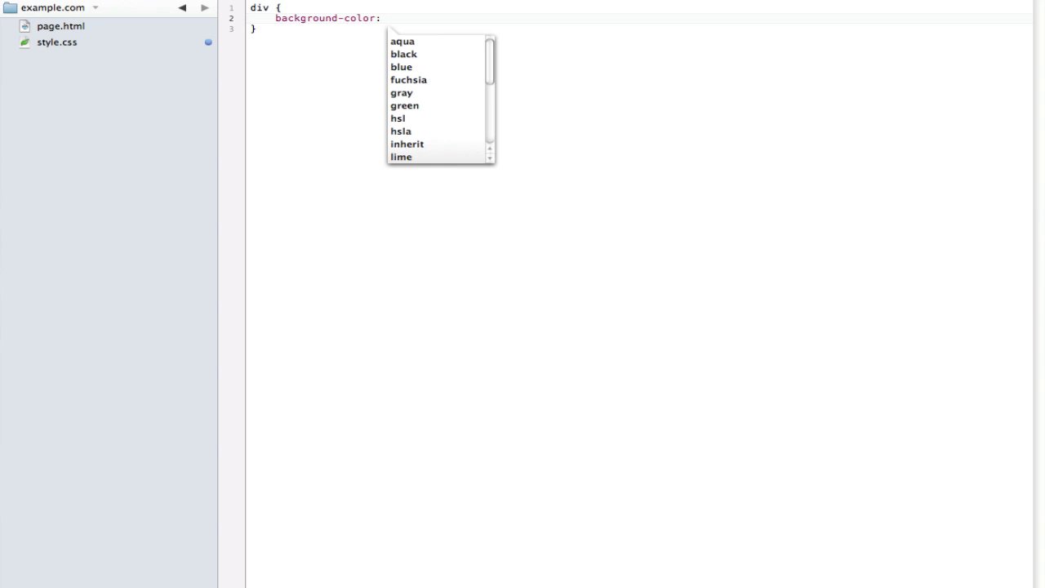
text(#ddd;)
text(aside)
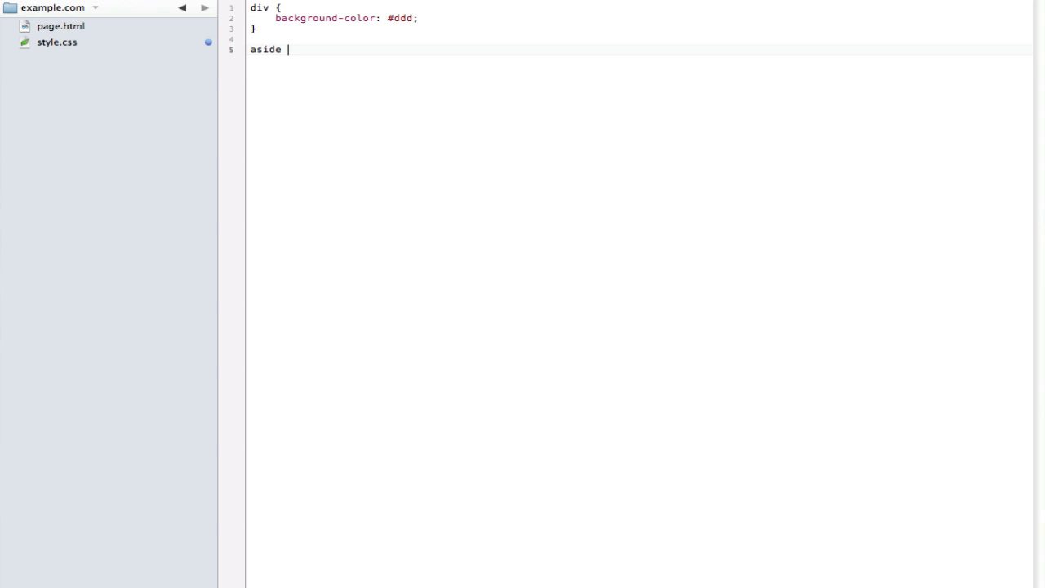
text({)
text(background-color: #)
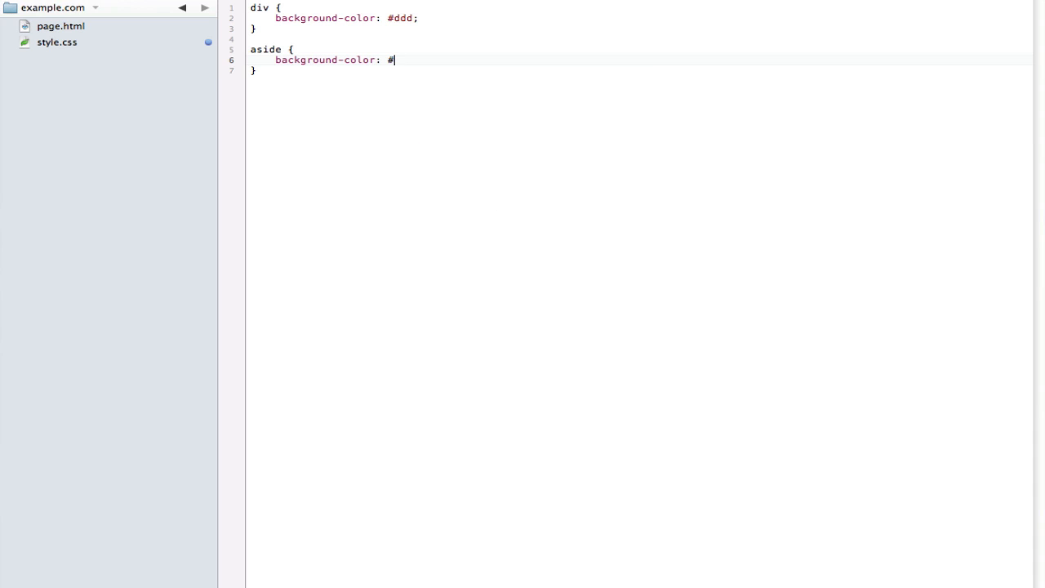
text(c)
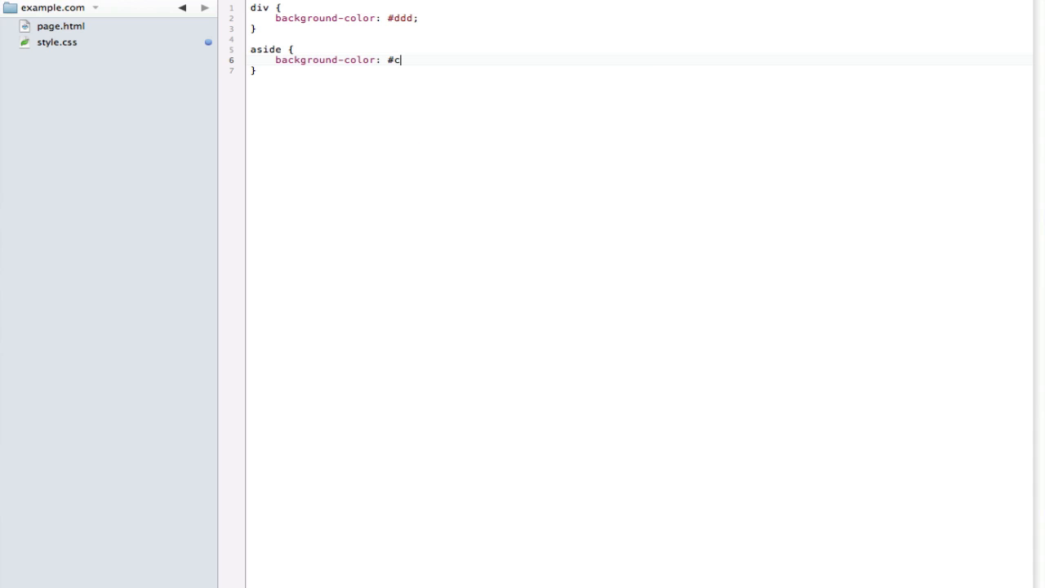
text(fc;)
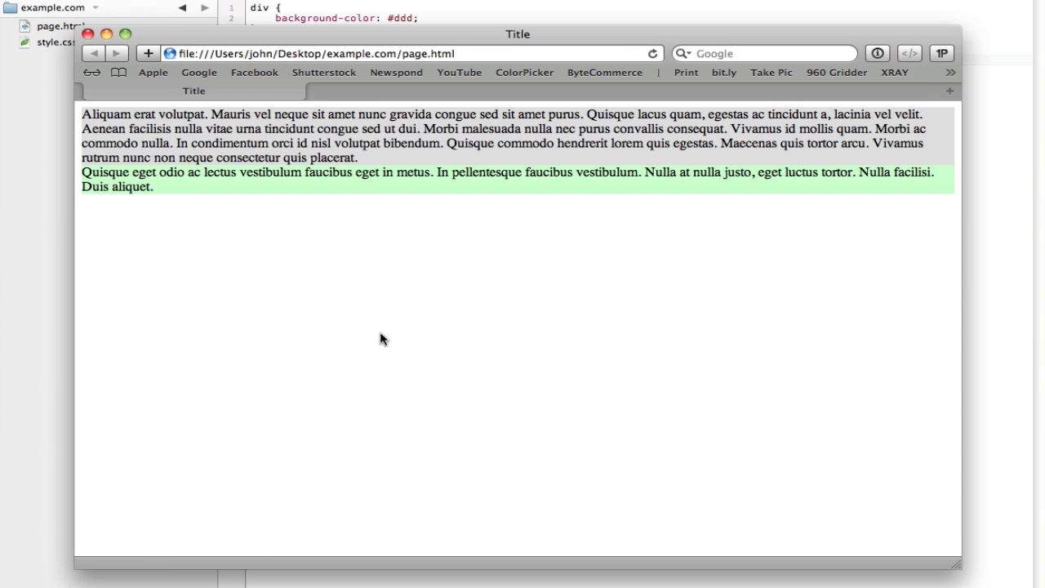
mouse_move(355, 129)
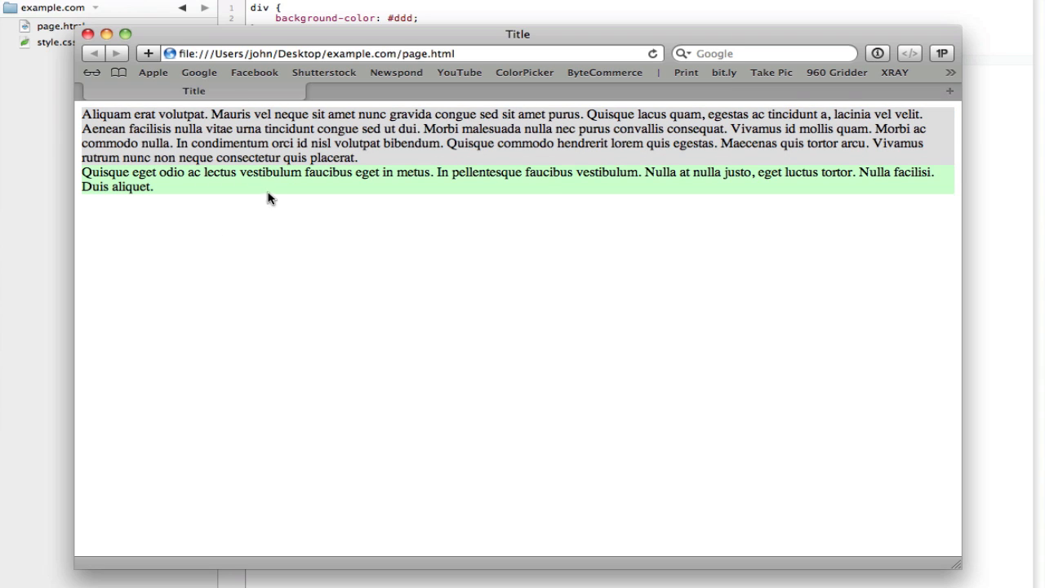
mouse_move(271, 182)
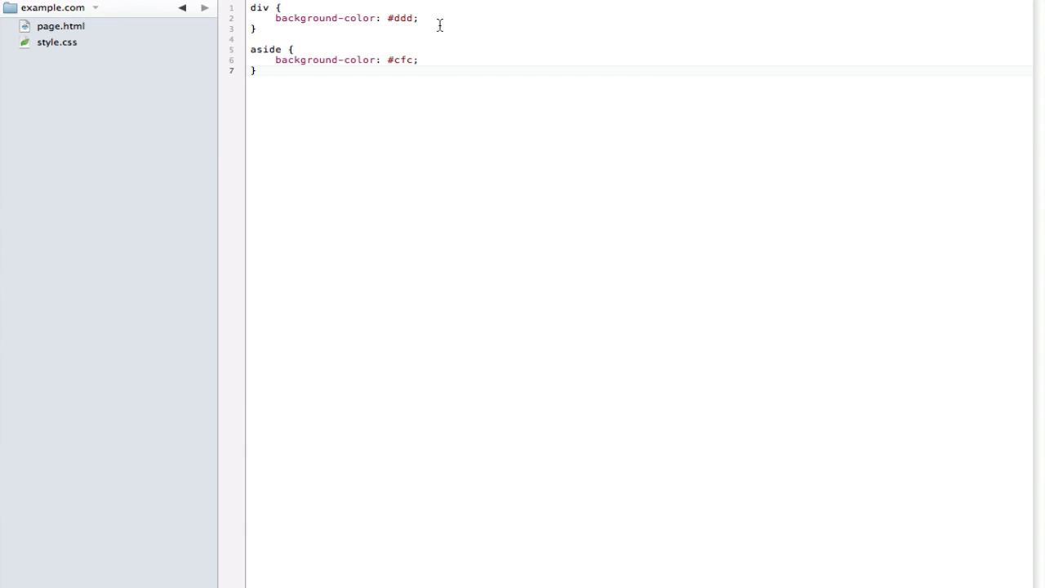
- Give the div width 600px with float: left, and the aside width 300px
text(width: 300)
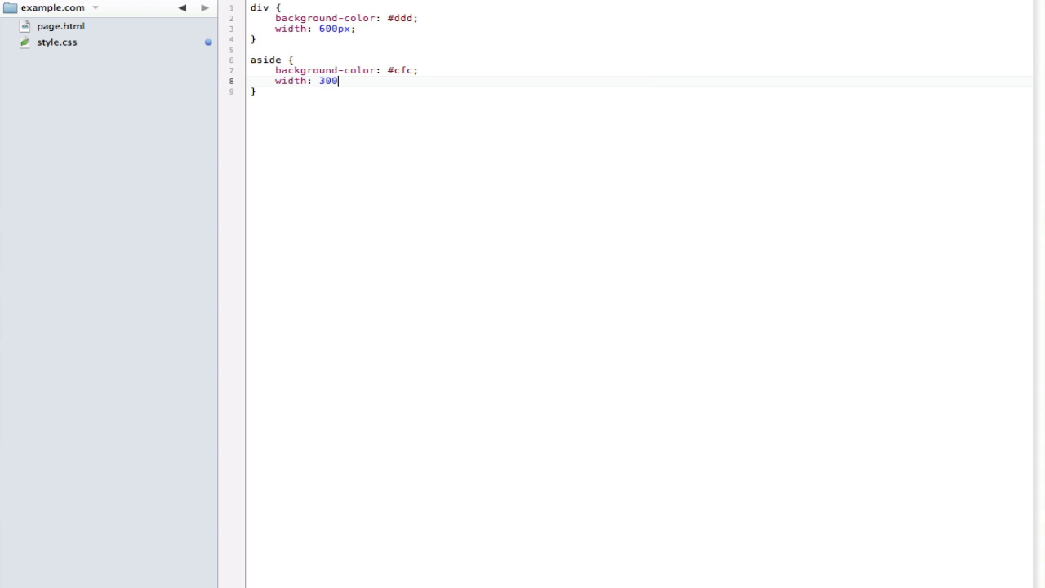
text(px;)
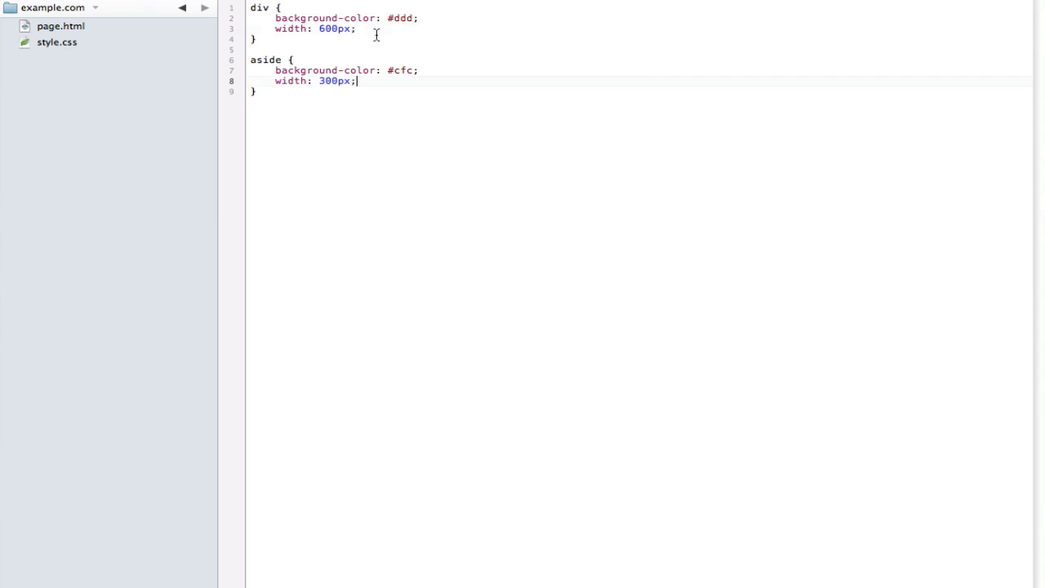
text(float: left;)
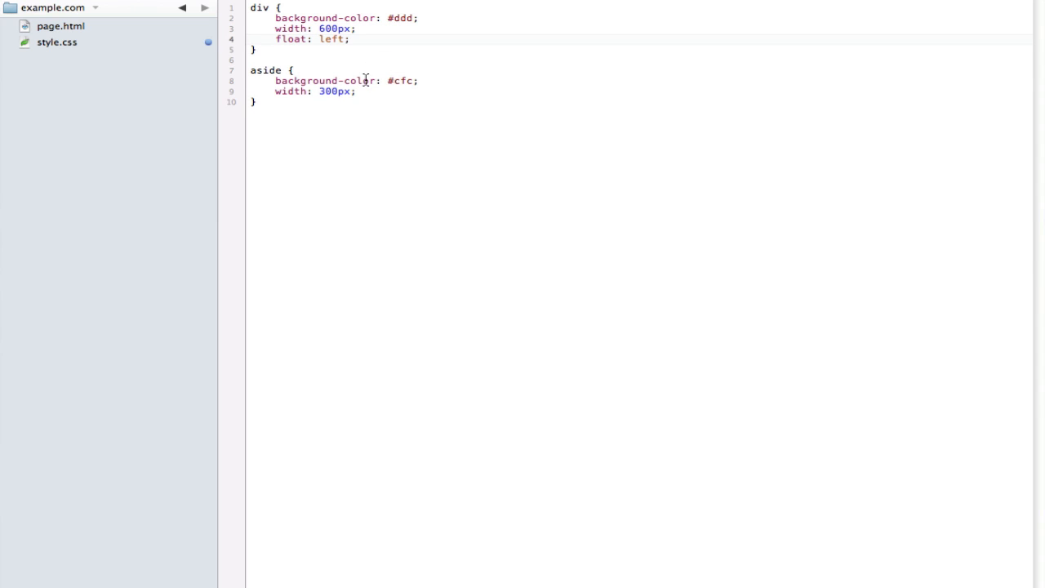
text(f)
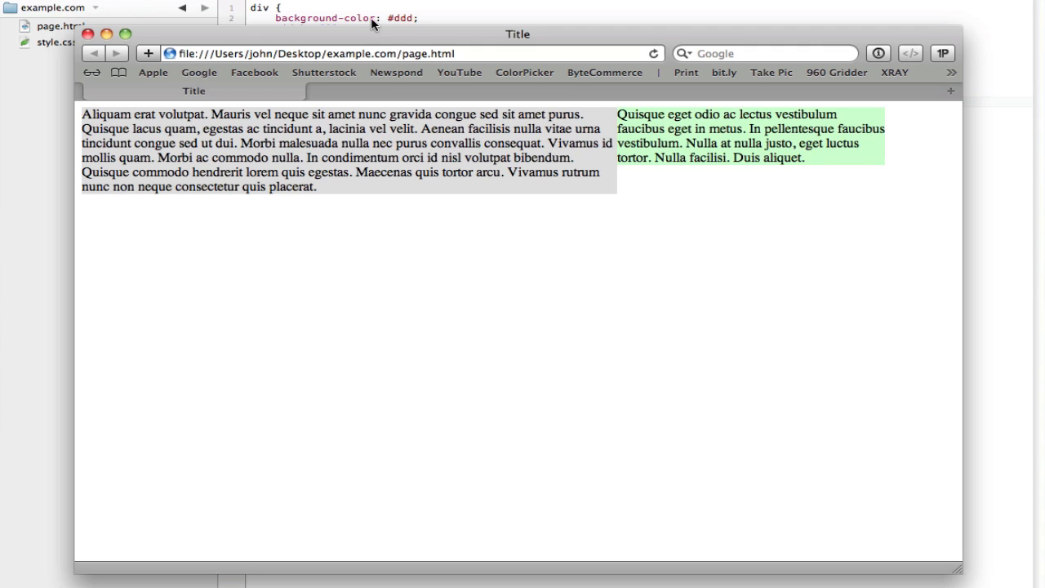
mouse_move(368, 31)
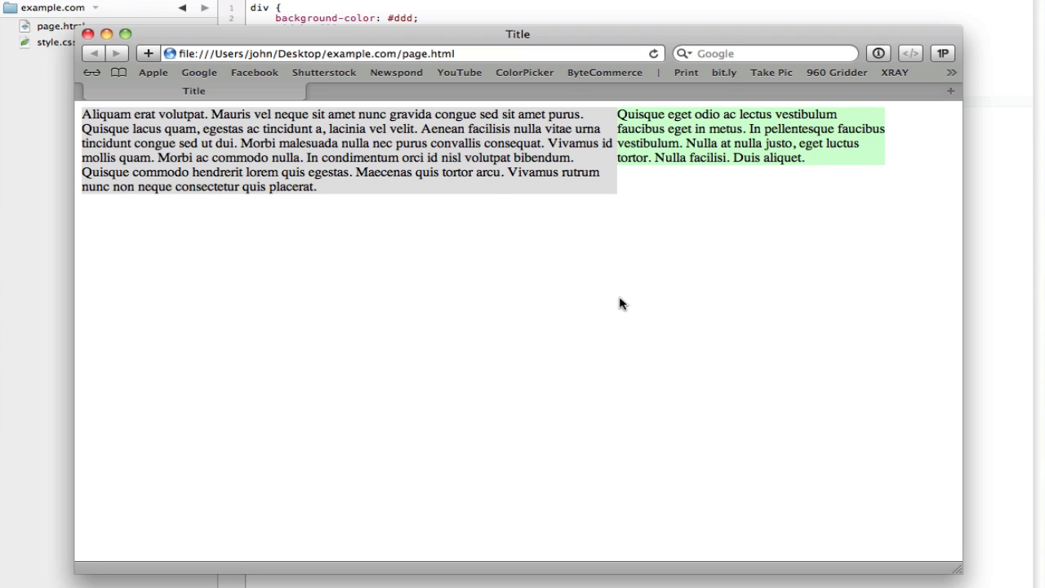
mouse_move(693, 162)
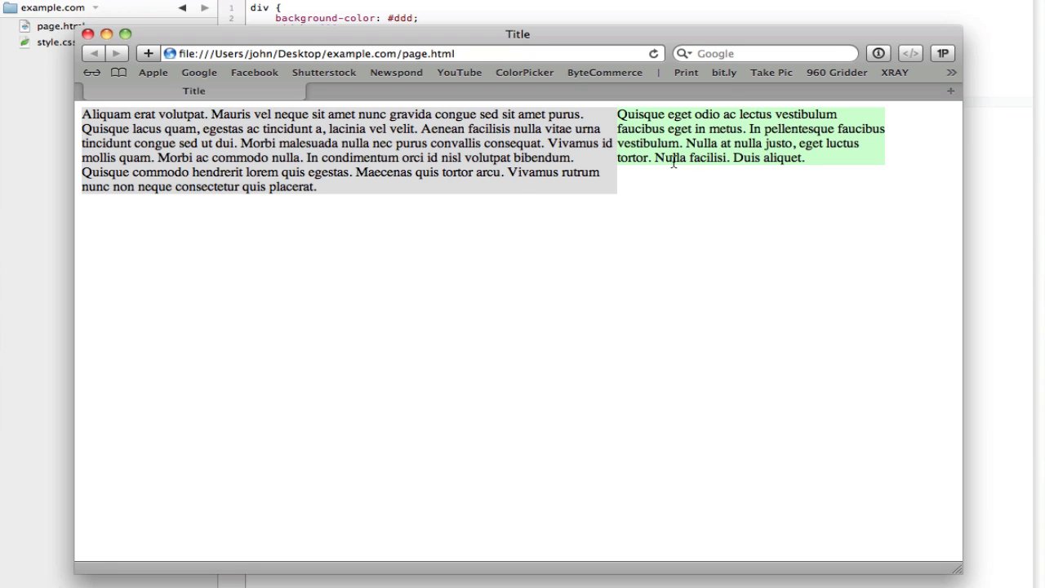
mouse_move(460, 245)
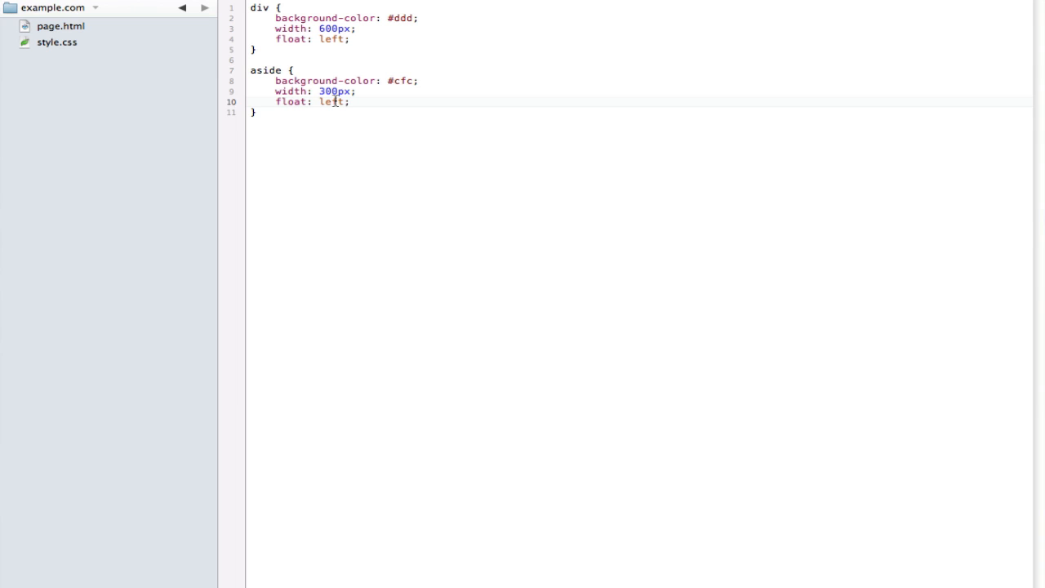
- Select the aside's float value 'left', then switch to page.html
double_click(332, 102)
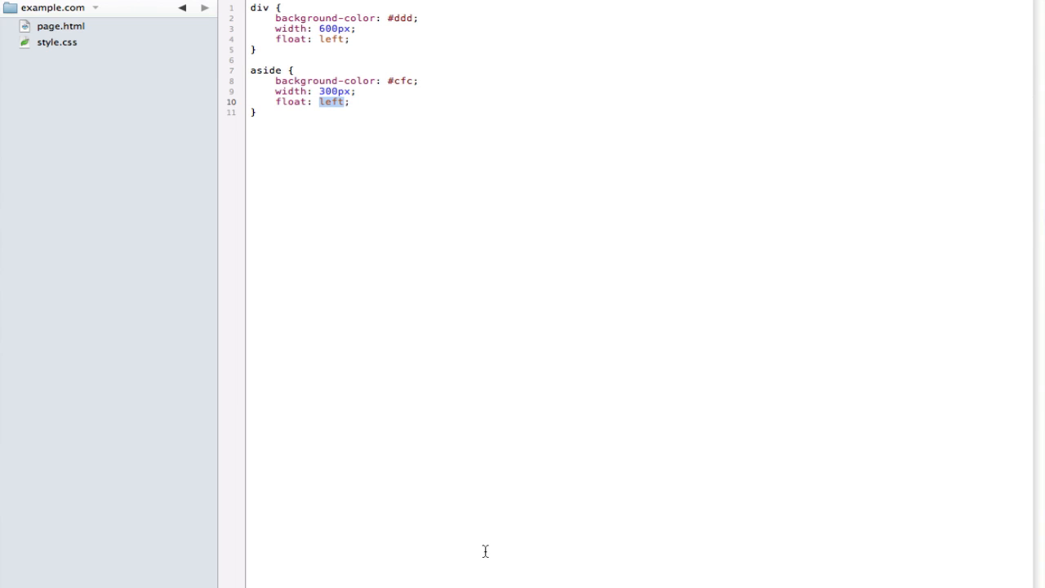
mouse_move(154, 235)
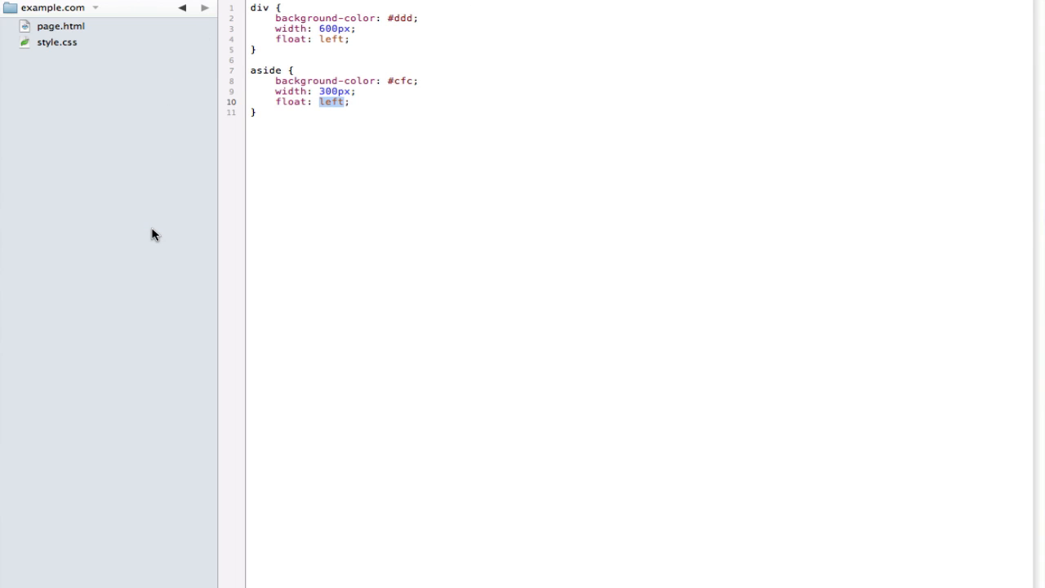
mouse_move(383, 101)
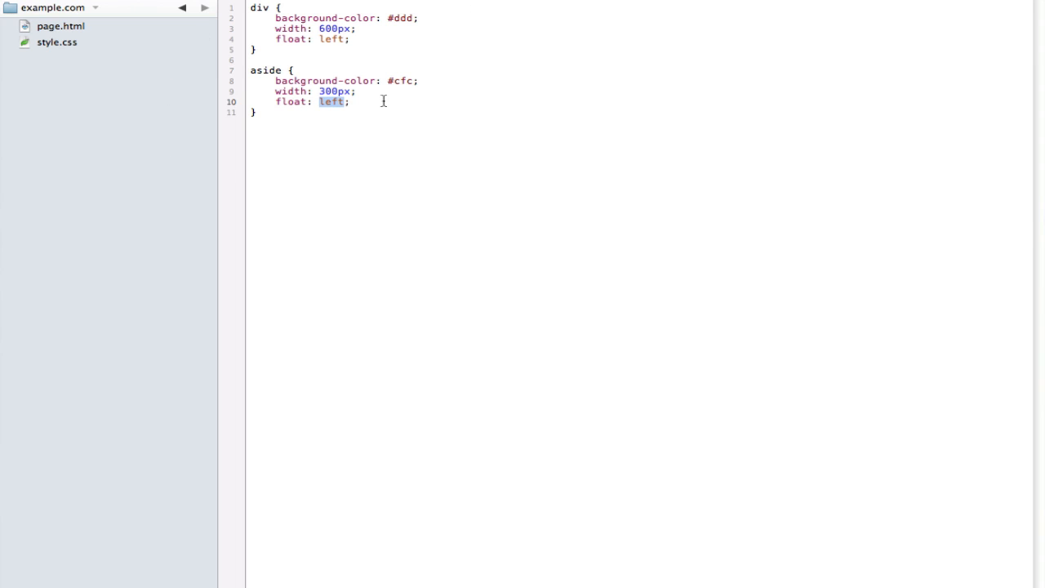
mouse_move(383, 5)
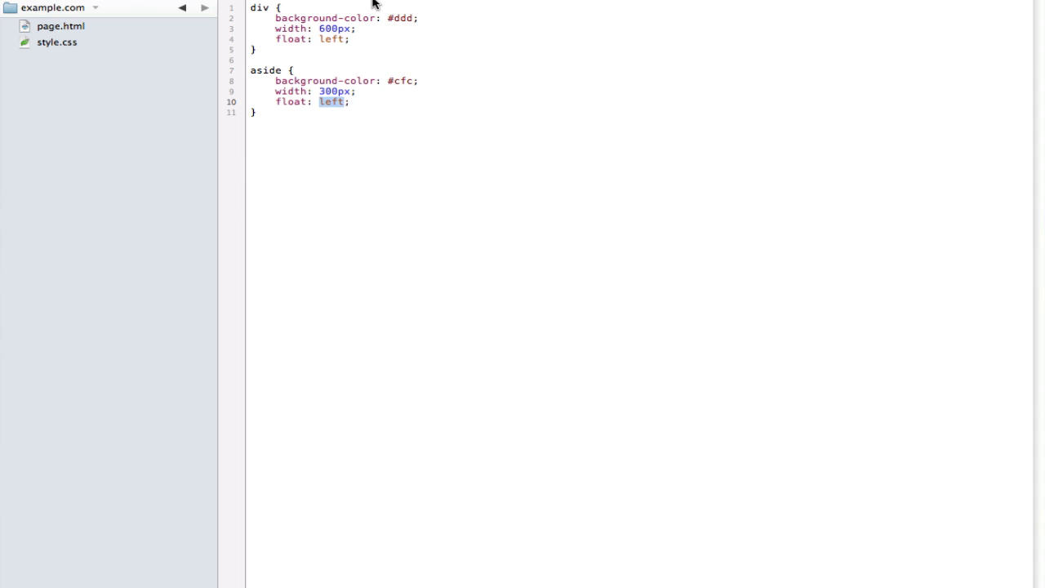
click(49, 25)
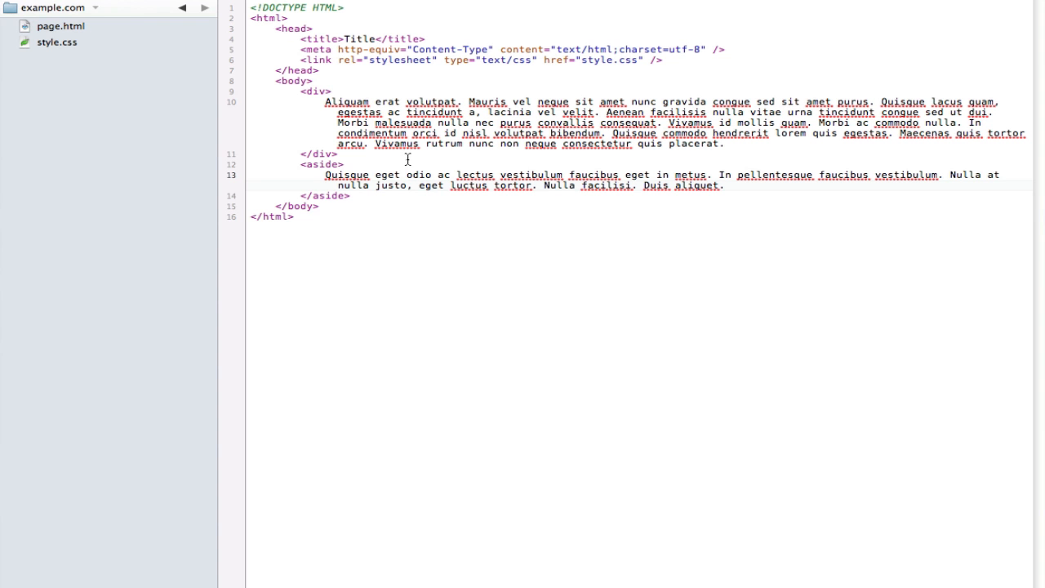
mouse_move(389, 174)
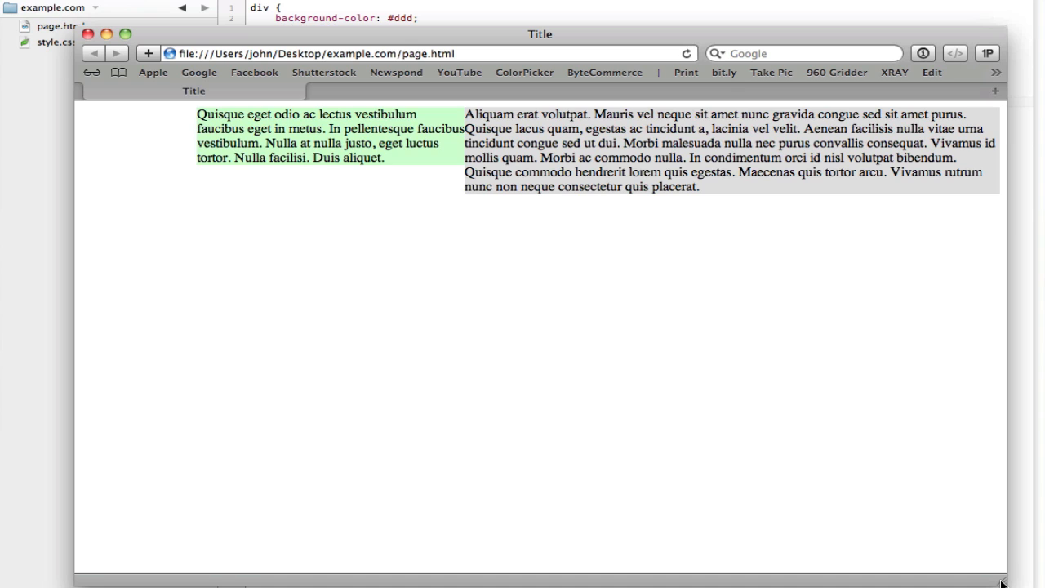
mouse_move(603, 42)
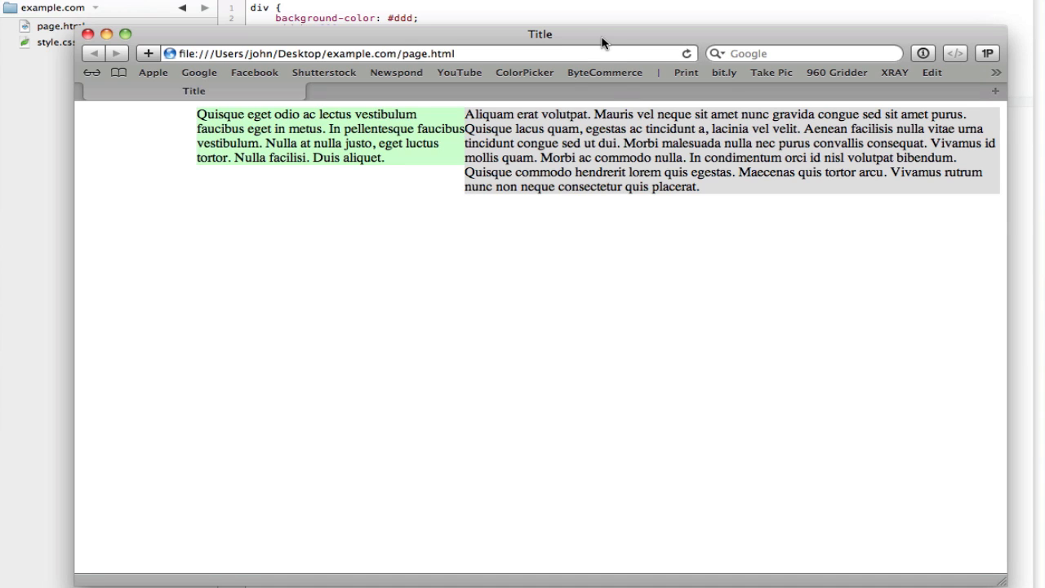